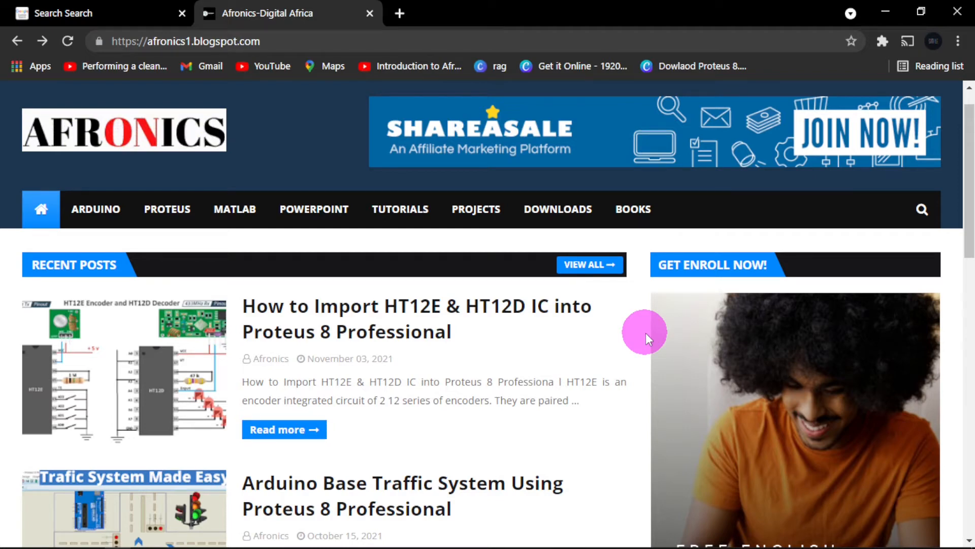
pyautogui.moveTo(586, 362)
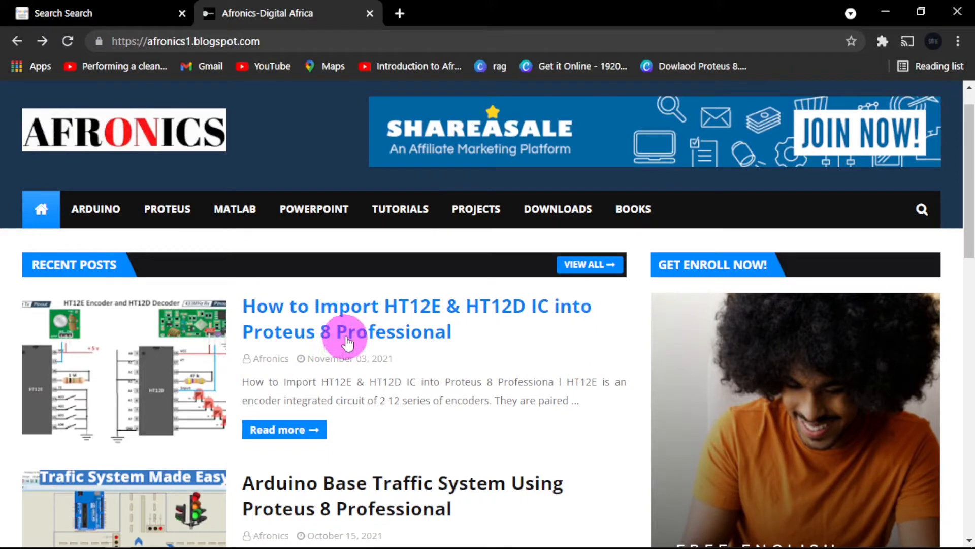
pyautogui.moveTo(416, 316)
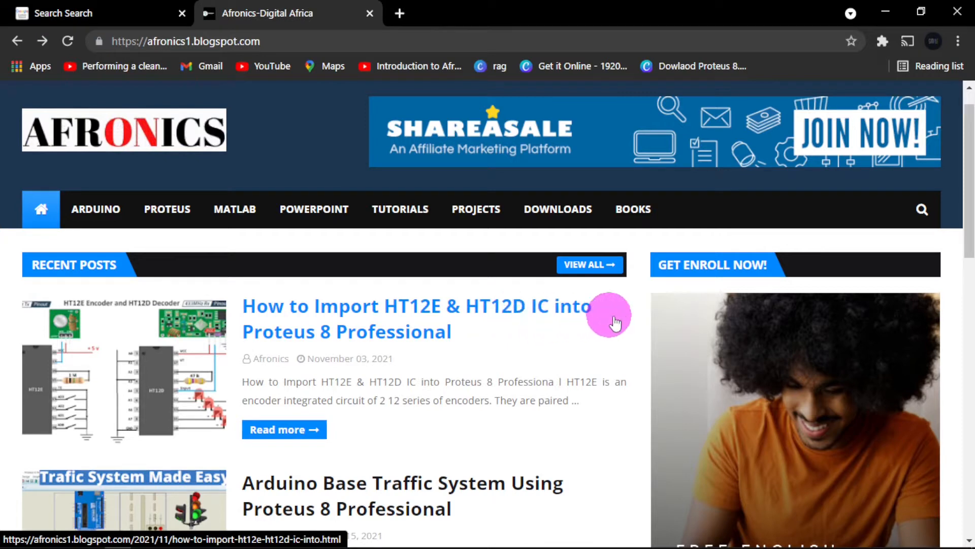
pyautogui.moveTo(399, 341)
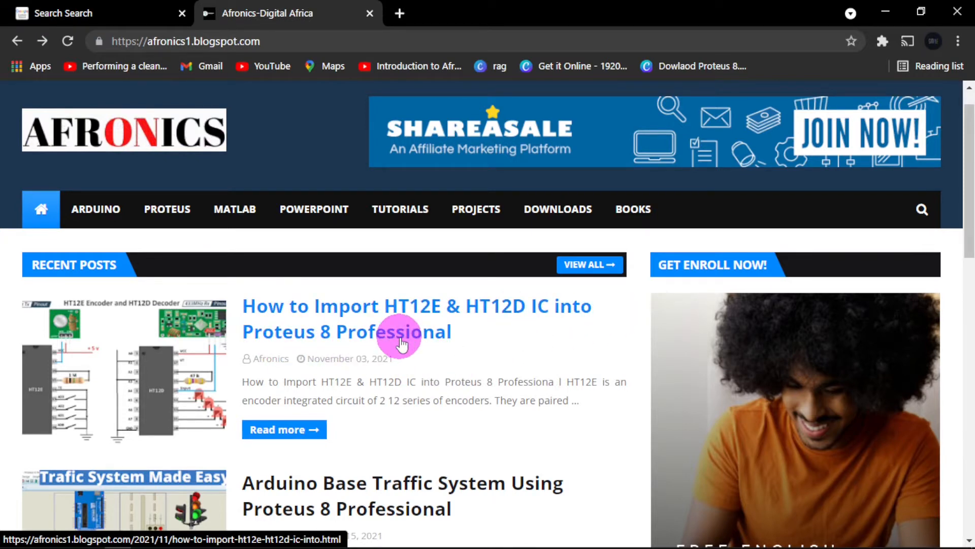
pyautogui.moveTo(342, 351)
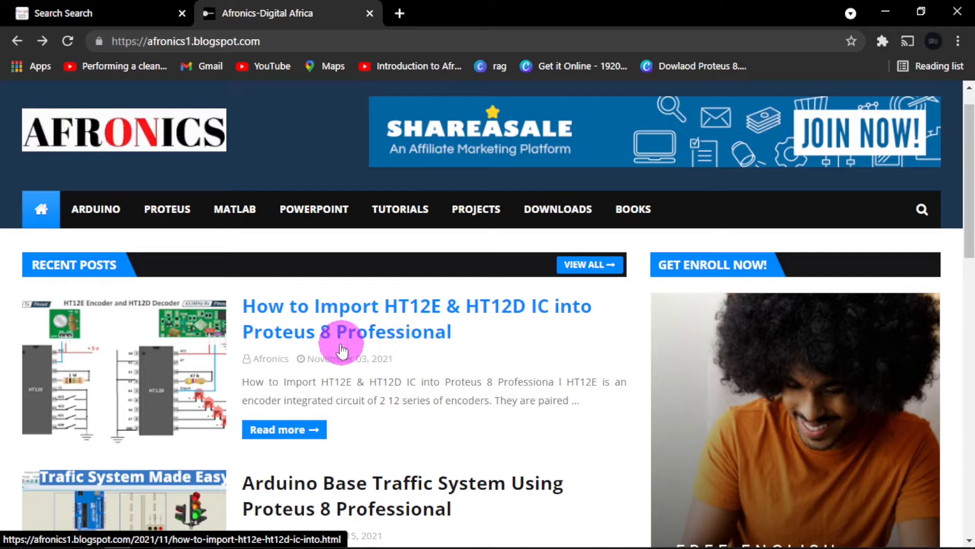
pyautogui.moveTo(301, 345)
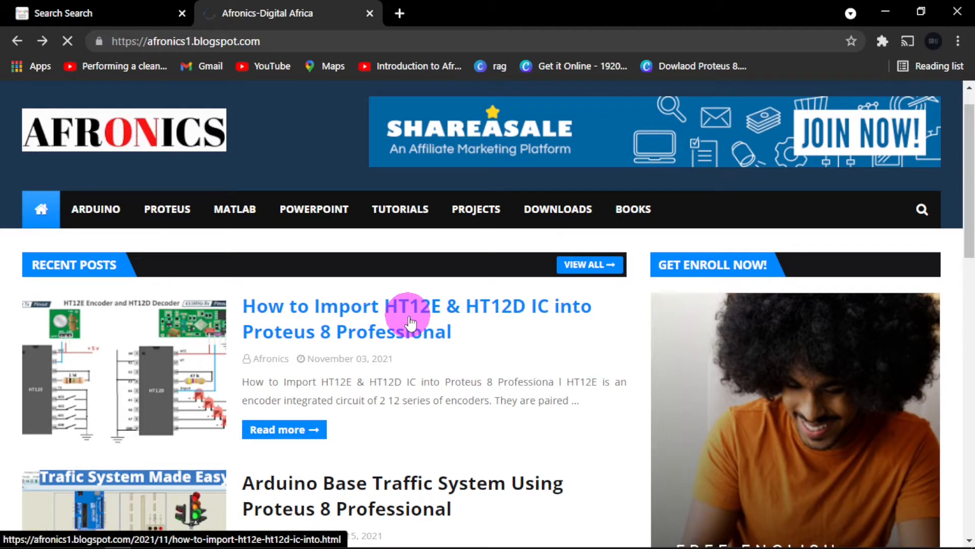
# Step: Open the HT12E & HT12D article and scroll to its 'Subscribe to unlock link' download section
pyautogui.click(410, 316)
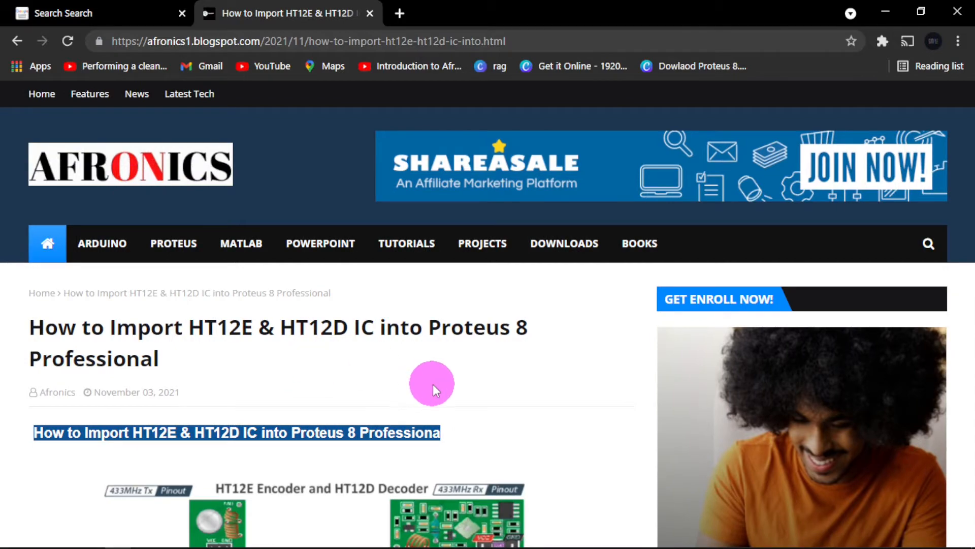
pyautogui.scroll(-3)
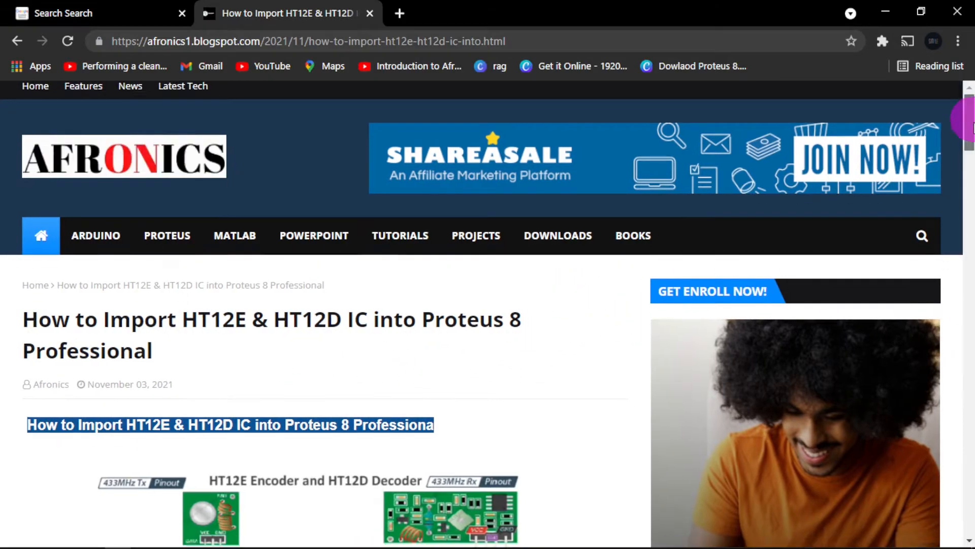
pyautogui.scroll(-3)
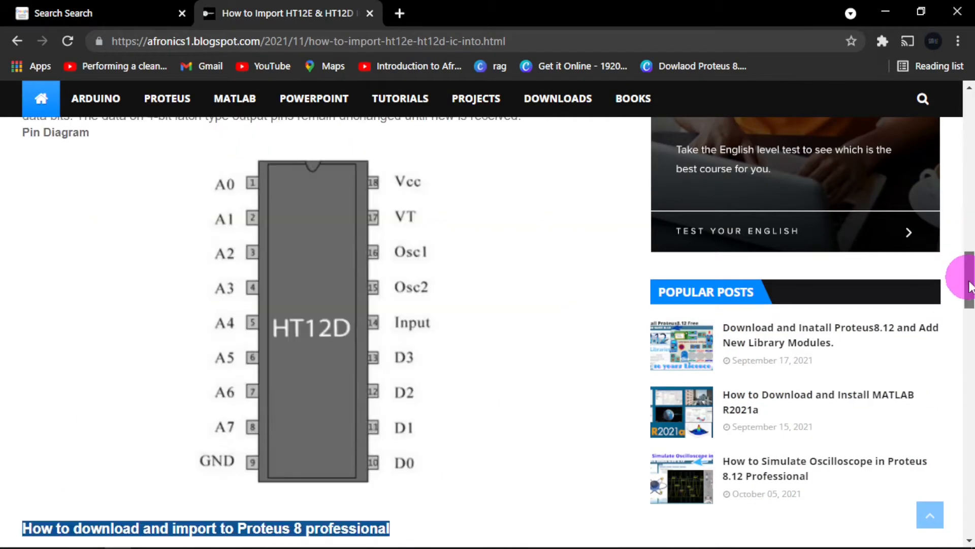
pyautogui.scroll(-3)
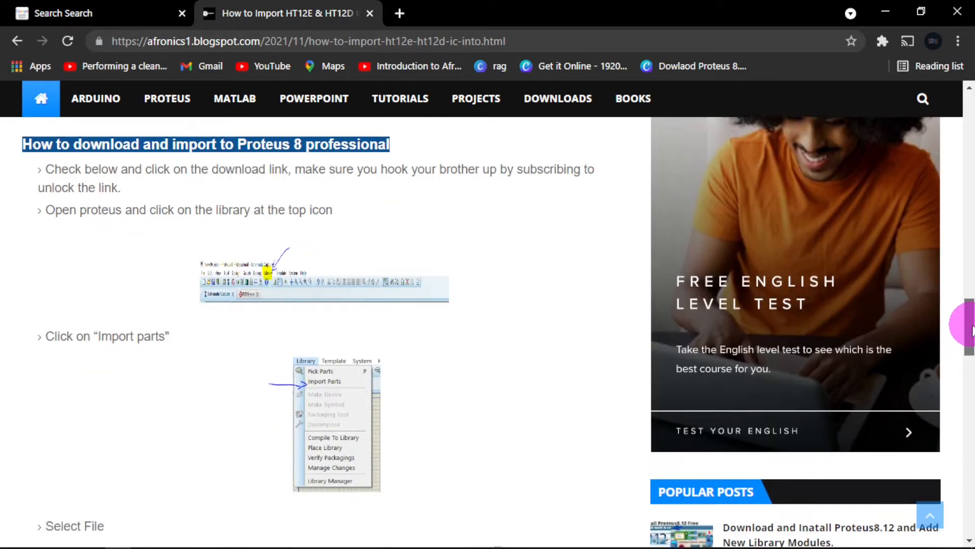
pyautogui.scroll(-3)
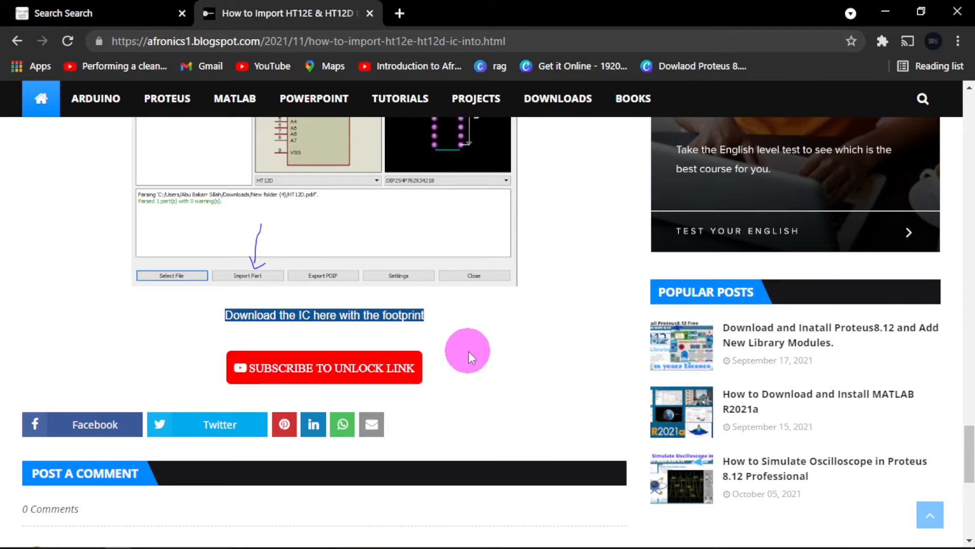
pyautogui.moveTo(251, 380)
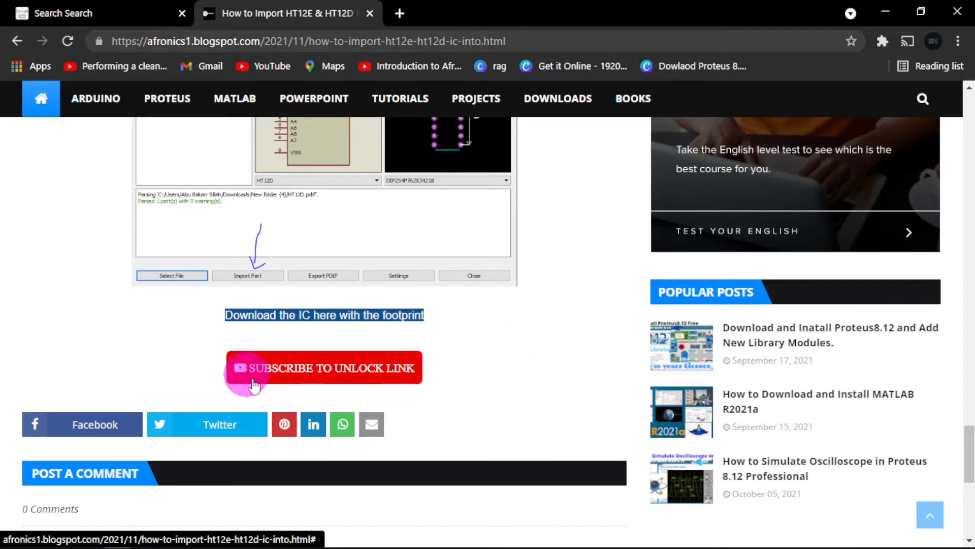
pyautogui.moveTo(399, 379)
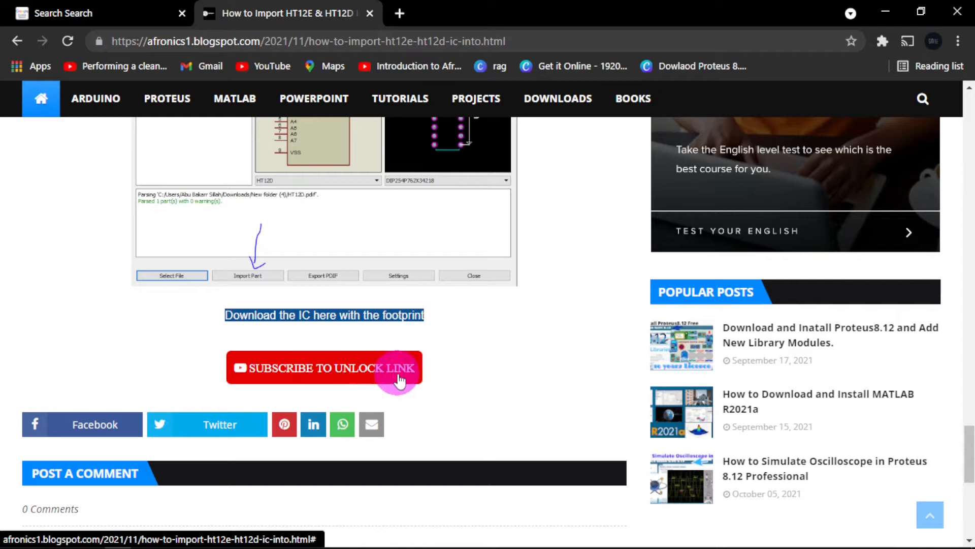
pyautogui.moveTo(537, 364)
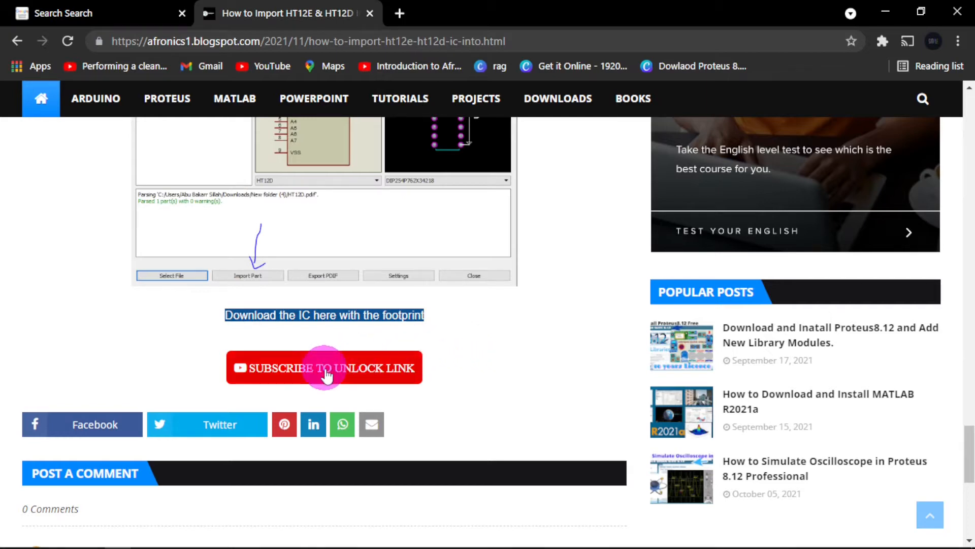
# Step: Subscribe to the Afronics YouTube channel to unlock the link, dismiss the error, and return to the blog
pyautogui.click(324, 368)
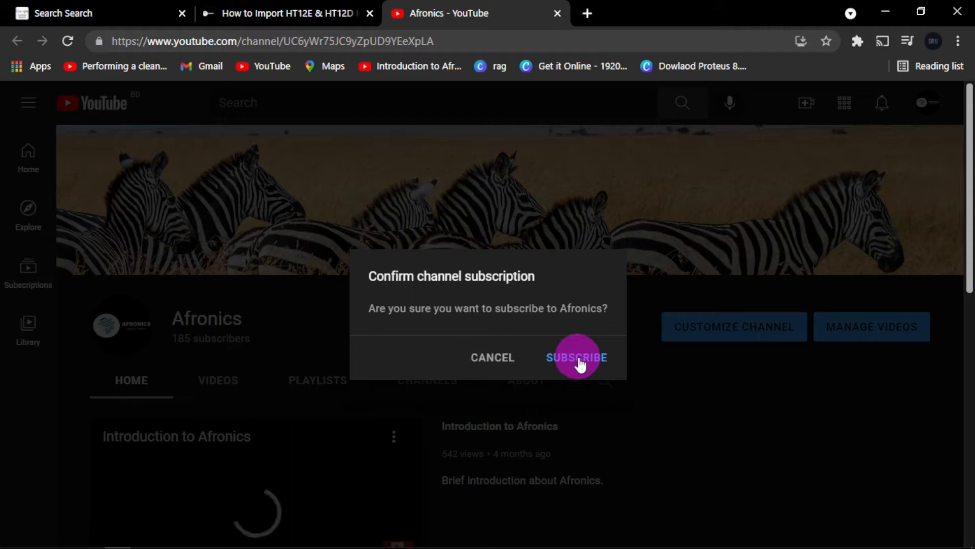
pyautogui.click(577, 357)
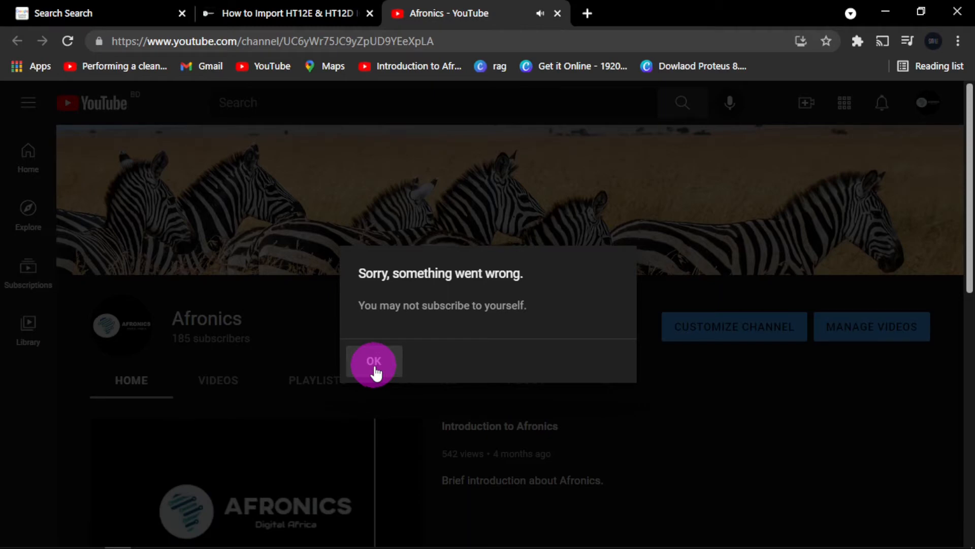
pyautogui.click(374, 363)
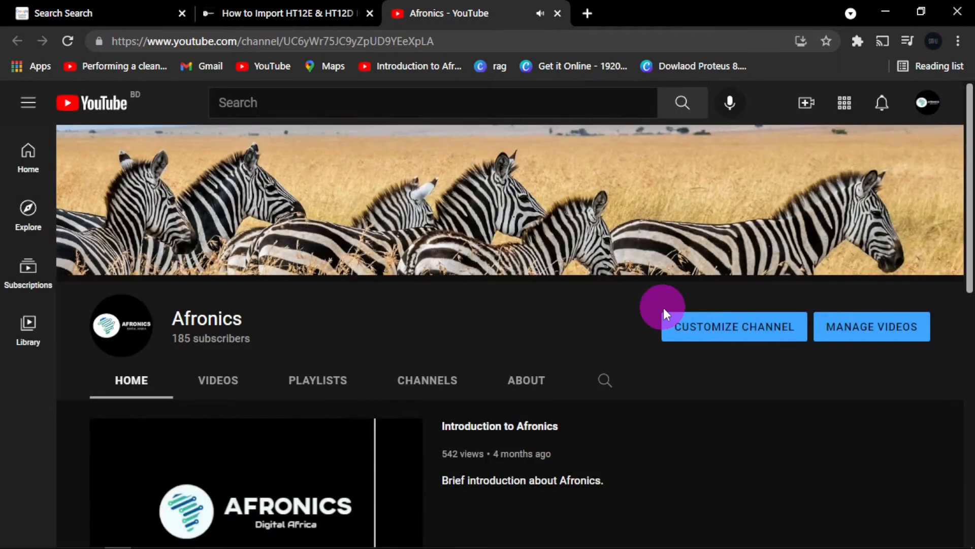
pyautogui.click(280, 13)
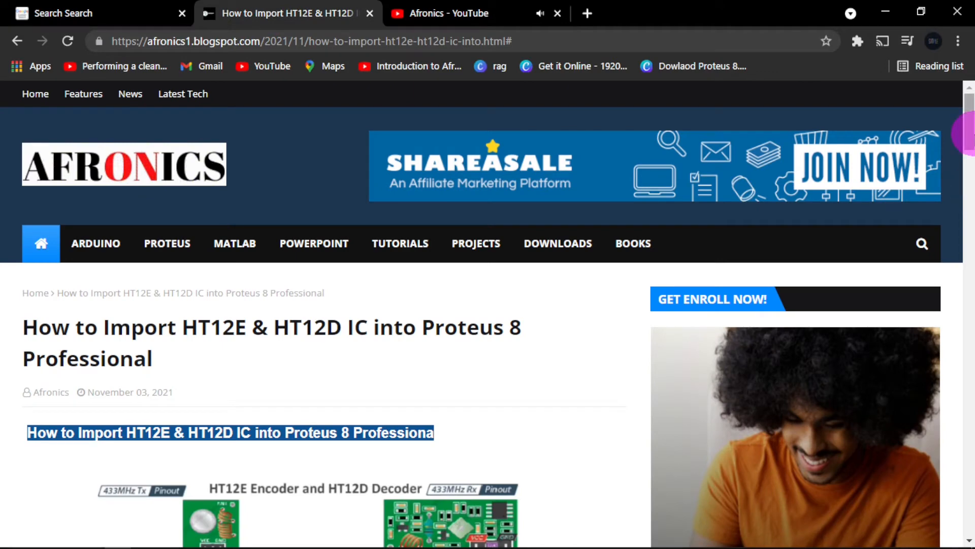
# Step: Follow the unlocked 'Click To Download' button to the shared Google Drive folder
pyautogui.scroll(-3)
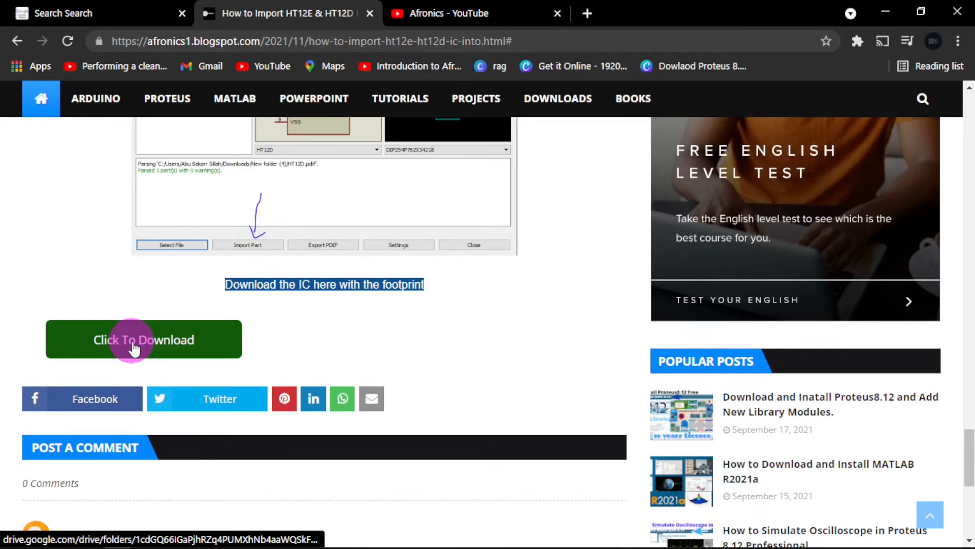
pyautogui.moveTo(188, 343)
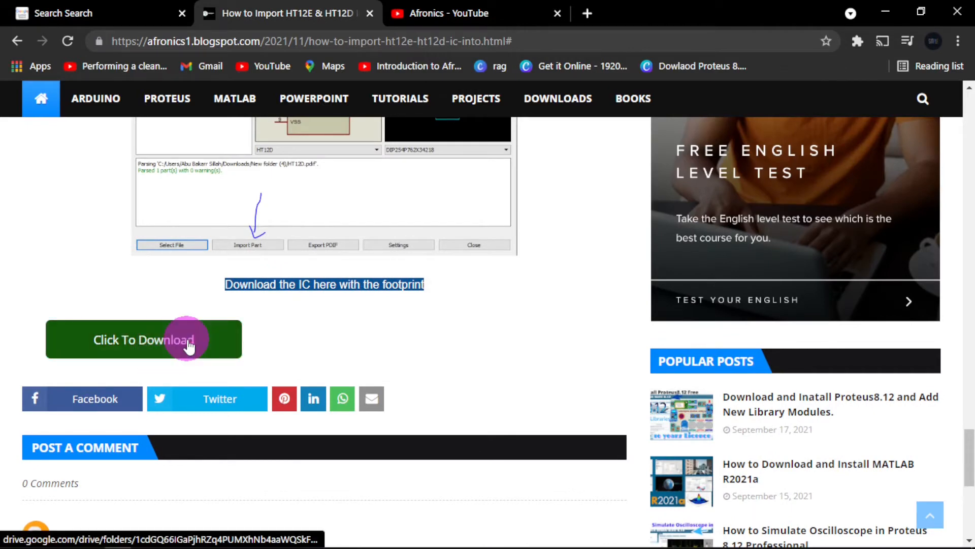
pyautogui.click(143, 339)
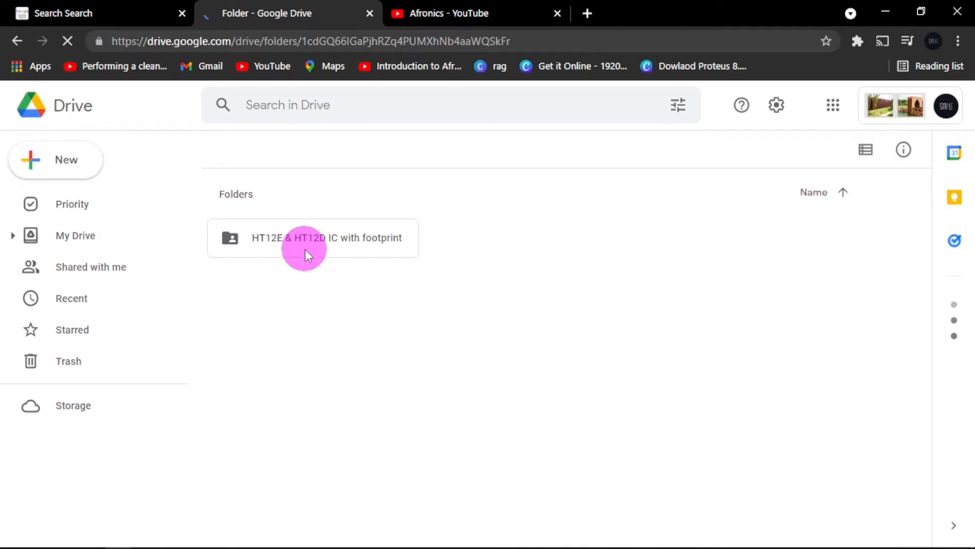
# Step: Download the 'HT12E & HT12D IC with footprint' folder from Google Drive as a zip
pyautogui.click(307, 238)
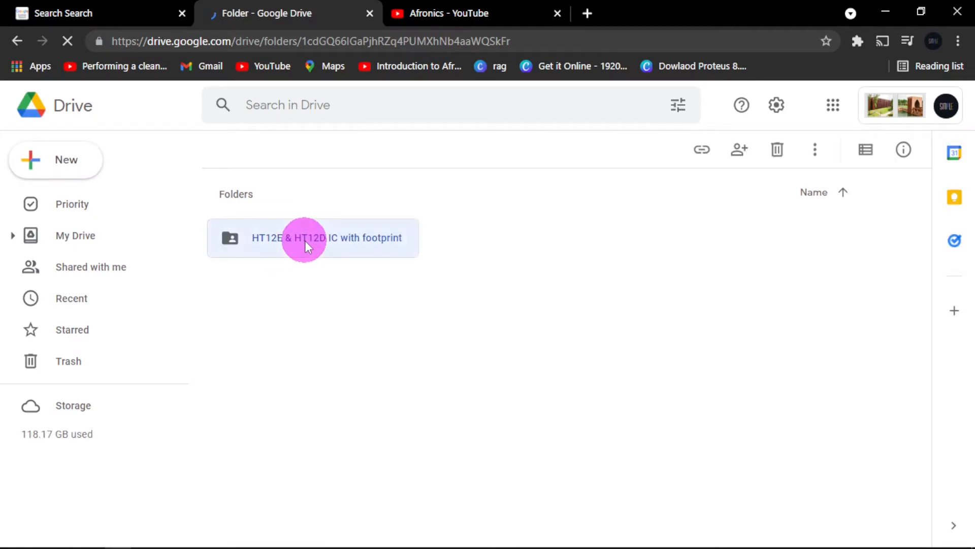
pyautogui.rightClick(306, 245)
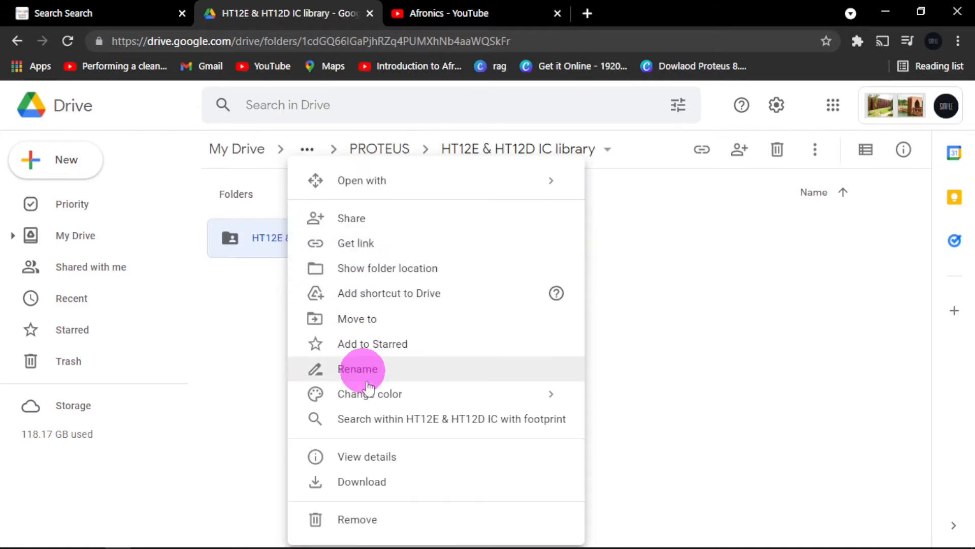
pyautogui.click(361, 482)
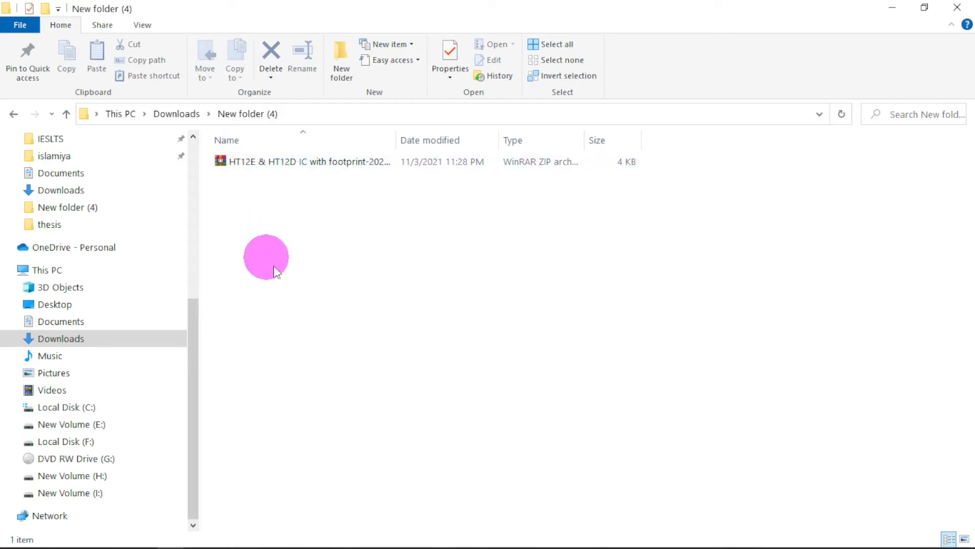
# Step: Open the extracted footprint folder showing the HT12D and HT-12E pdif files
pyautogui.click(299, 162)
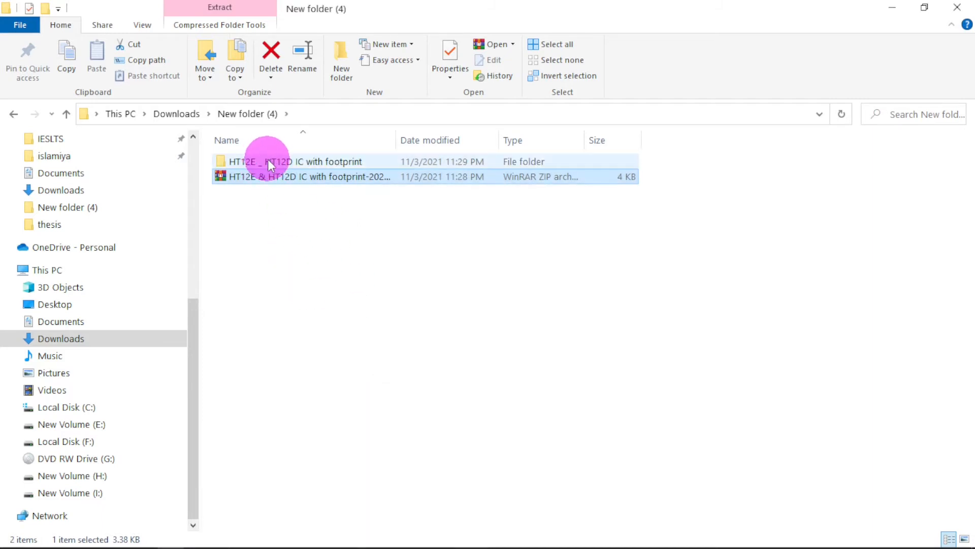
pyautogui.doubleClick(285, 161)
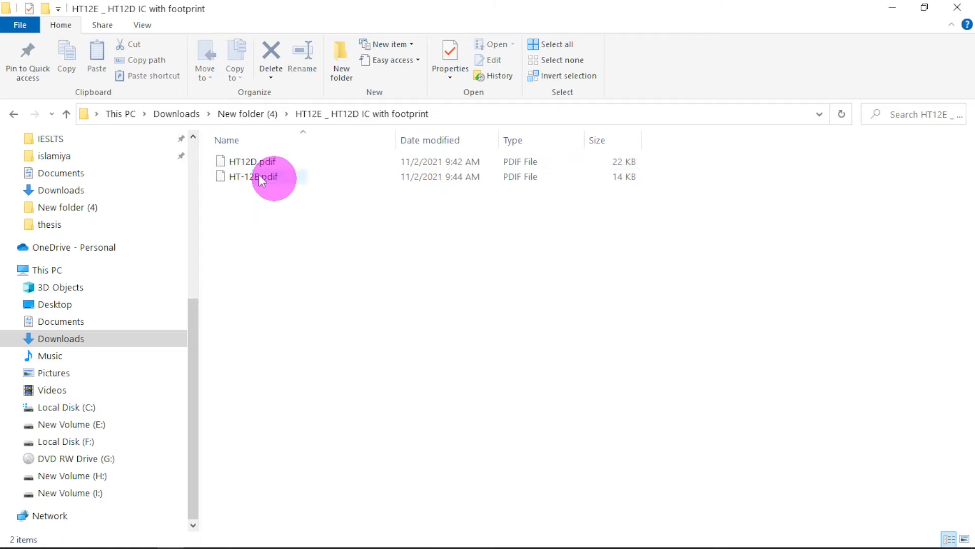
pyautogui.click(251, 176)
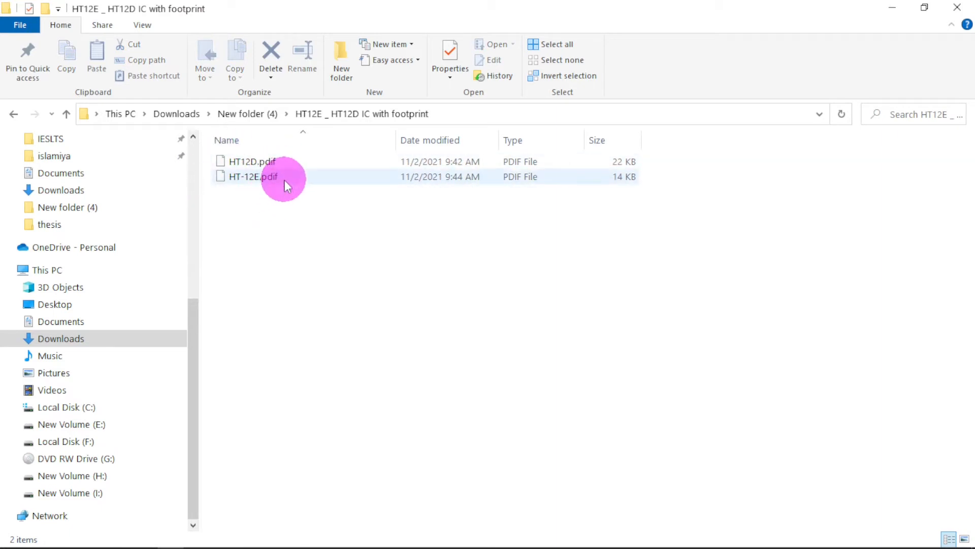
pyautogui.click(292, 379)
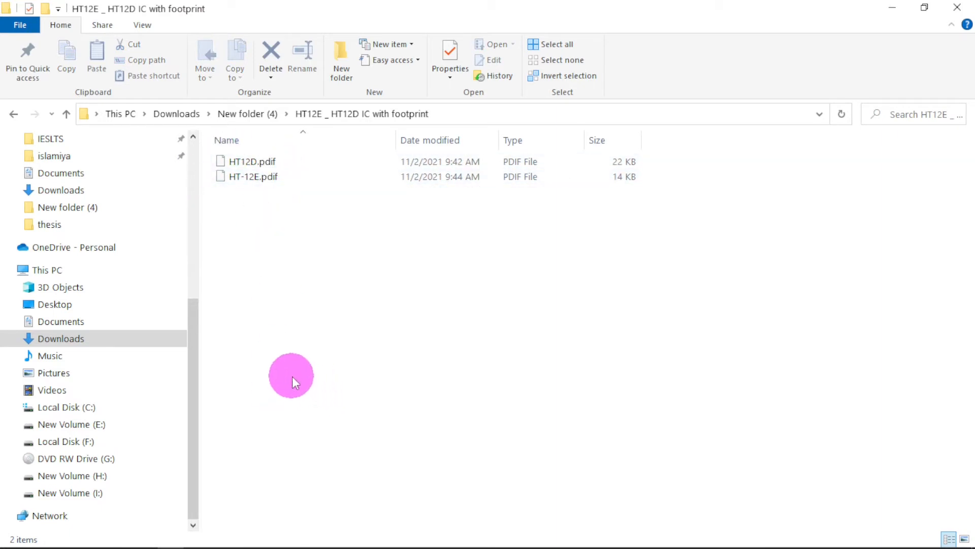
pyautogui.moveTo(327, 372)
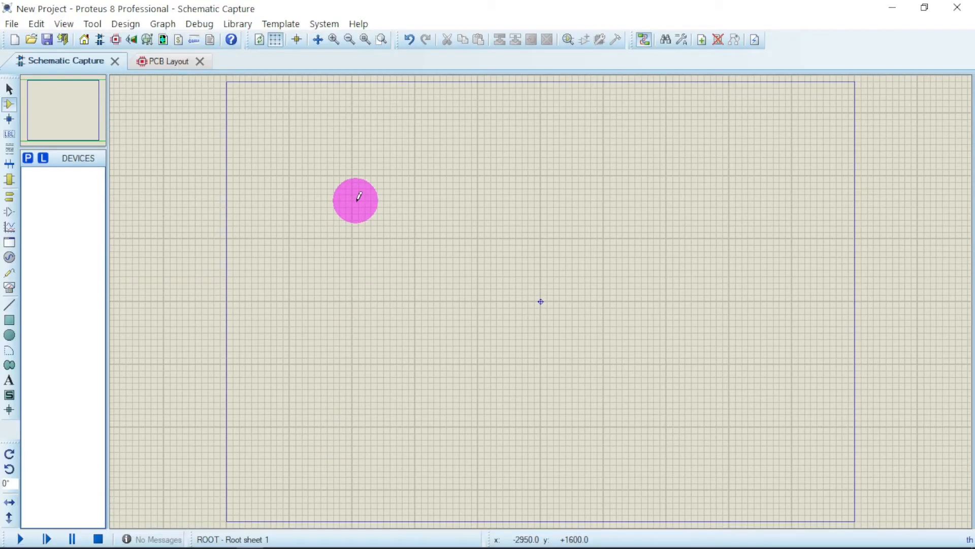
# Step: Bring up the Library menu in the new Proteus project
pyautogui.moveTo(356, 200); pyautogui.dragTo(378, 178)
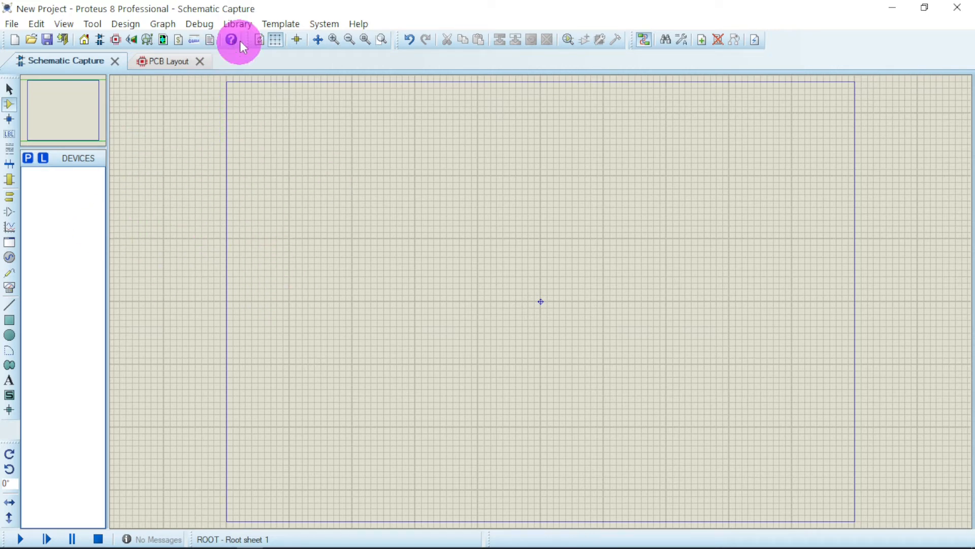
pyautogui.moveTo(231, 36)
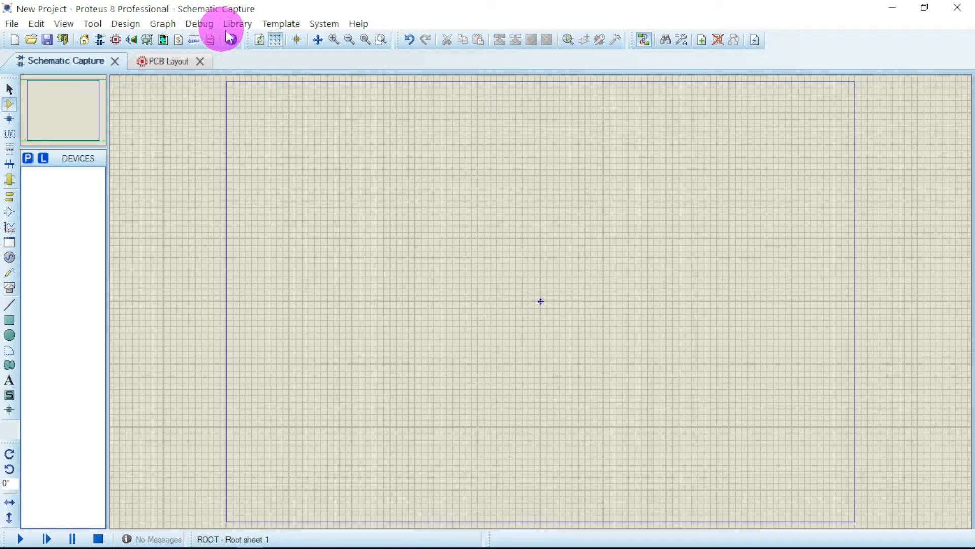
pyautogui.click(237, 24)
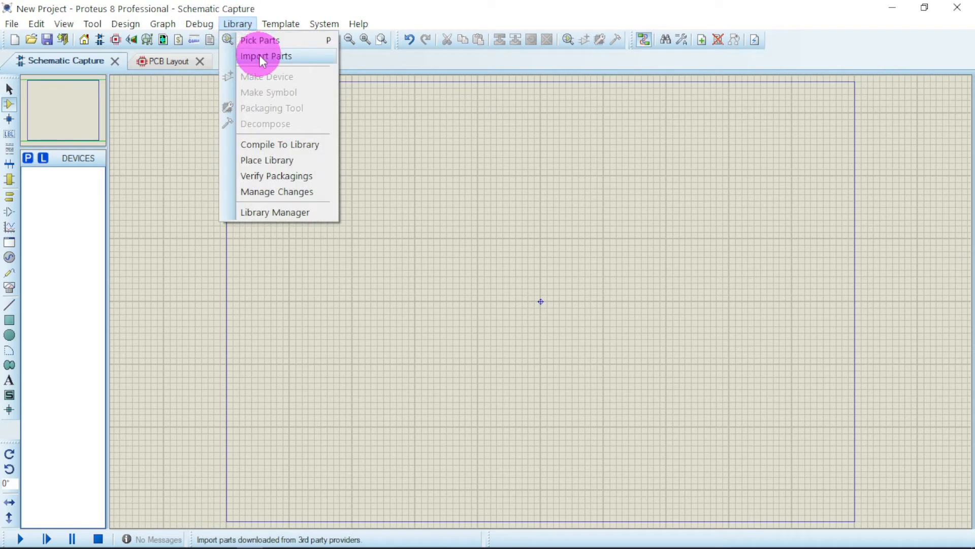
# Step: Start Import Parts and load the HT-12E.pdif file into the importer
pyautogui.click(265, 55)
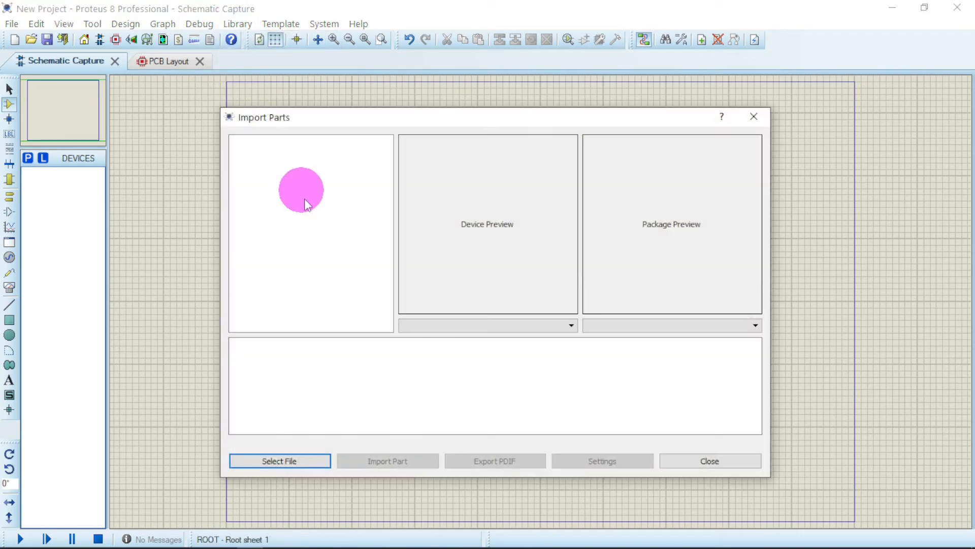
pyautogui.click(279, 461)
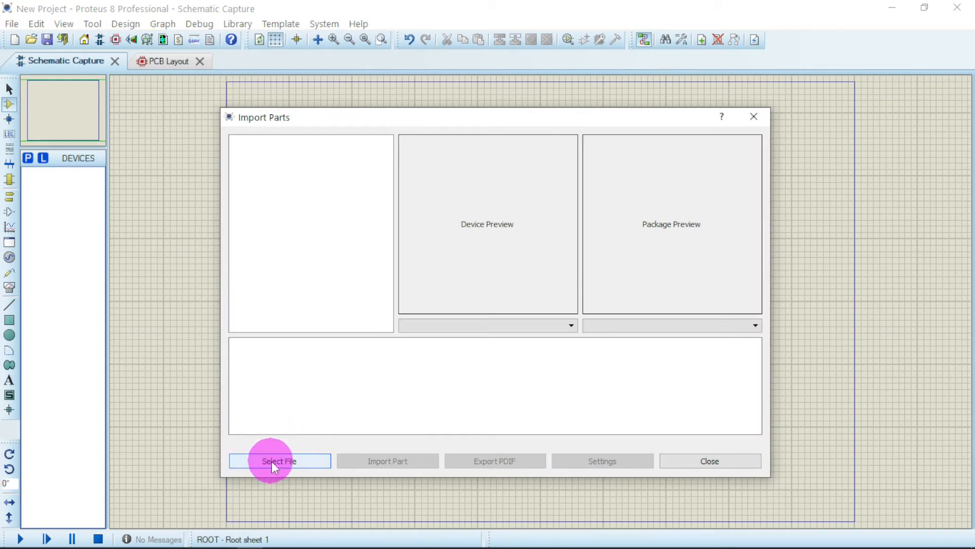
pyautogui.click(279, 461)
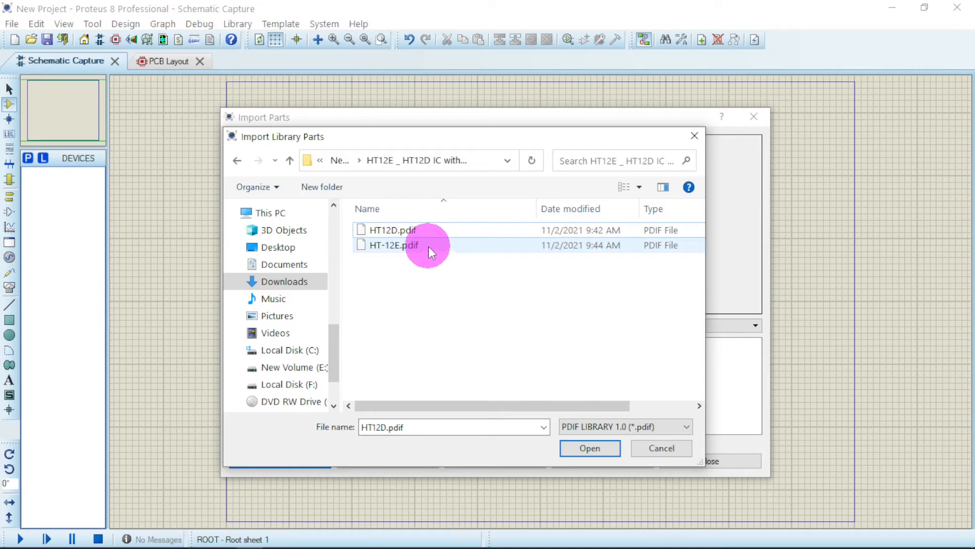
pyautogui.click(389, 245)
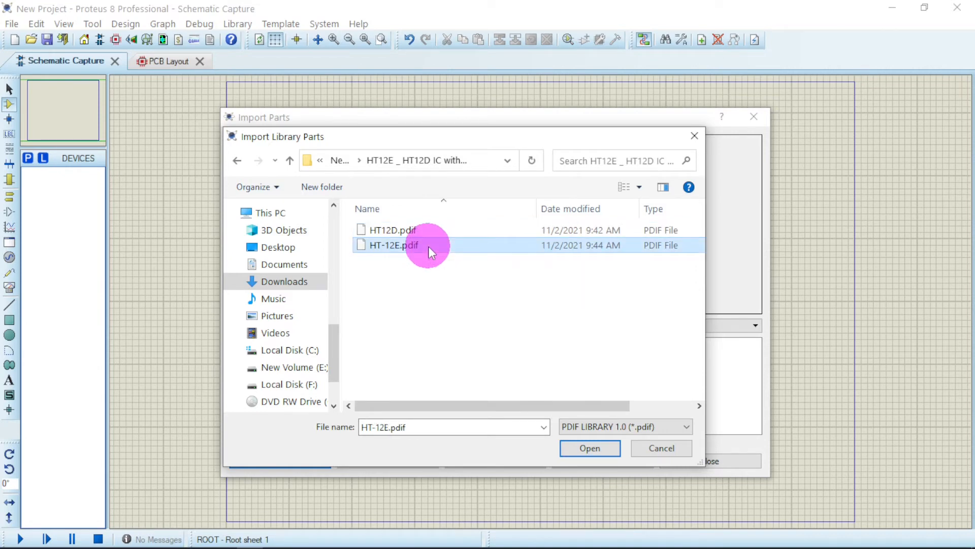
pyautogui.click(590, 448)
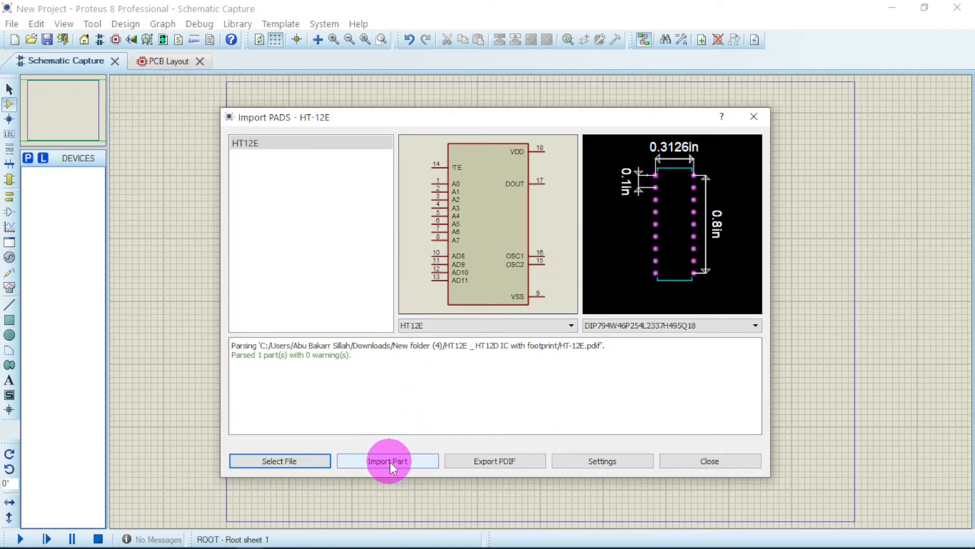
# Step: Import the HT12E footprint as package 'HT12E' with its 3D model file name set
pyautogui.click(388, 461)
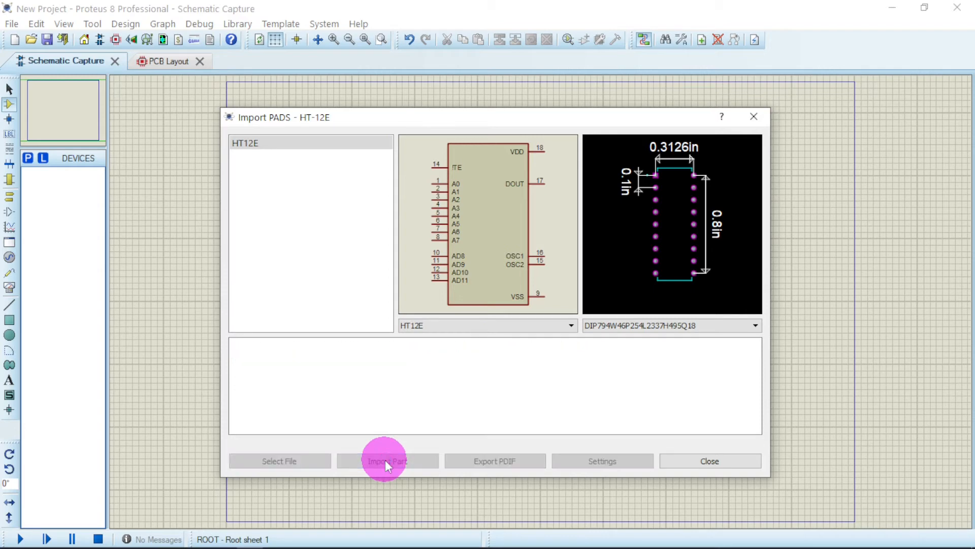
pyautogui.click(388, 460)
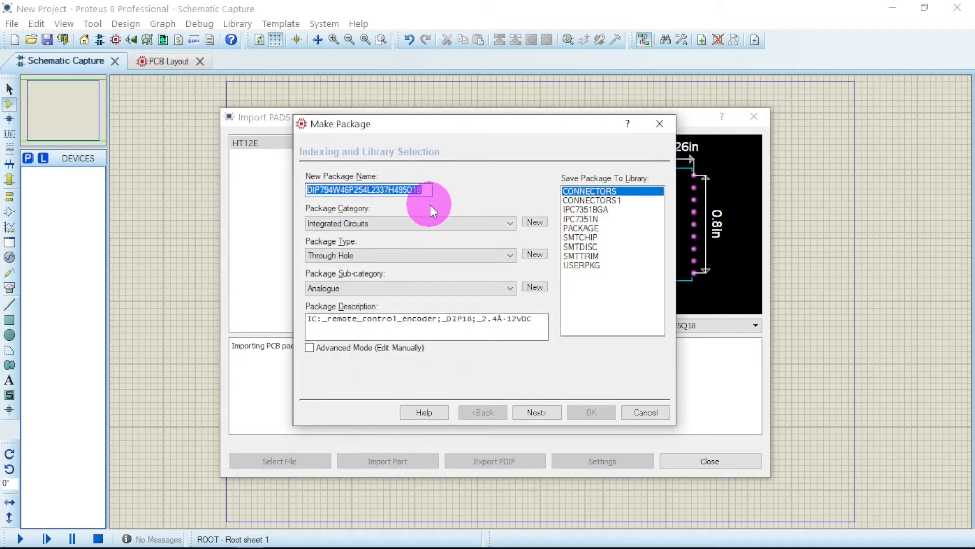
pyautogui.moveTo(435, 220)
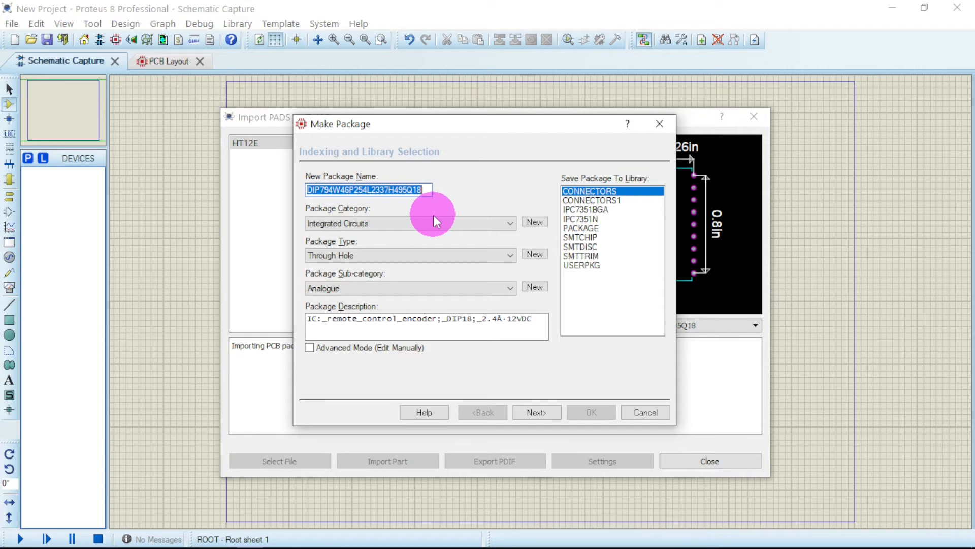
pyautogui.write('HT12')
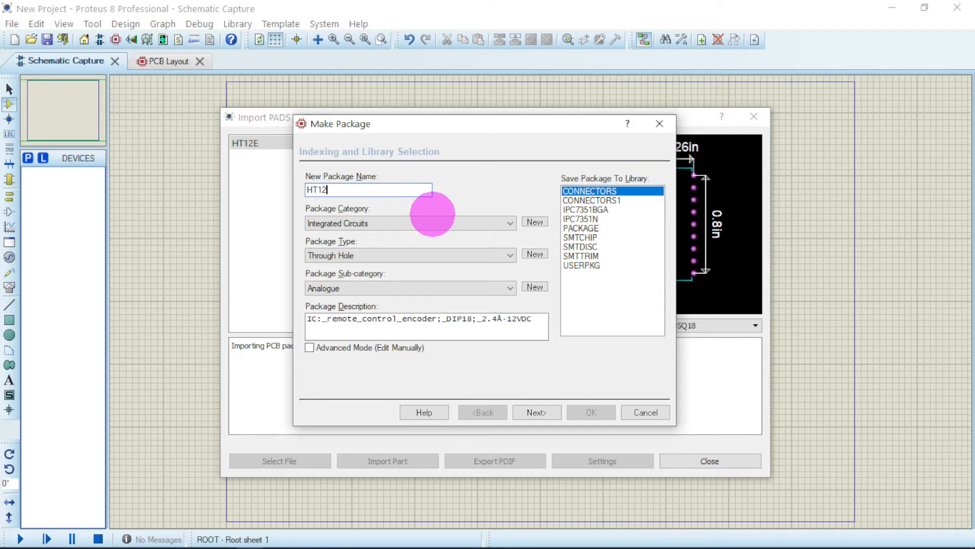
pyautogui.write('E')
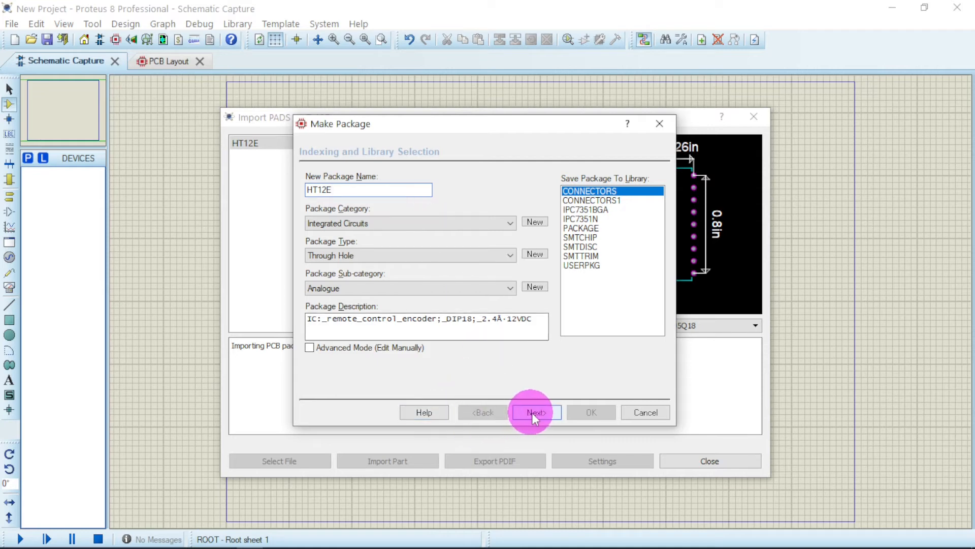
pyautogui.click(536, 412)
pyautogui.write('H')
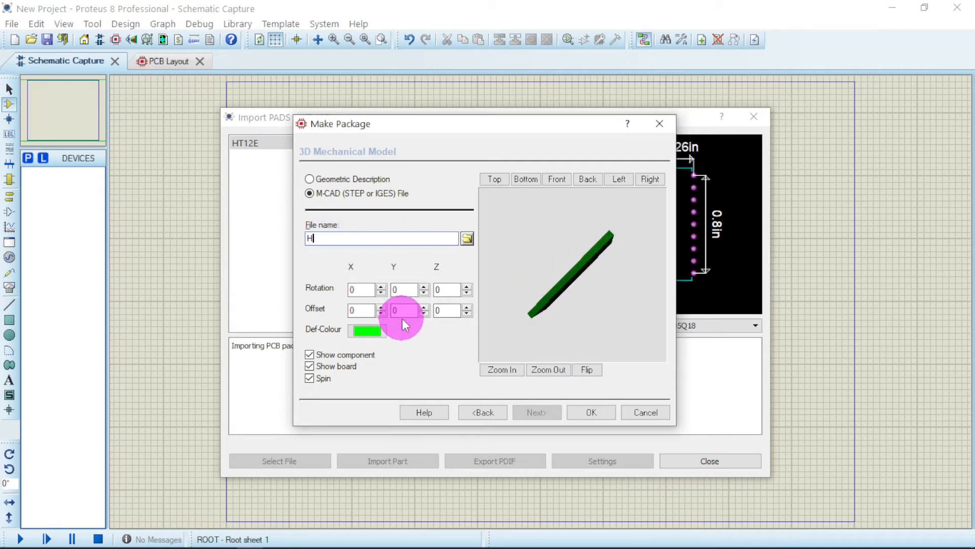
pyautogui.write('T12E')
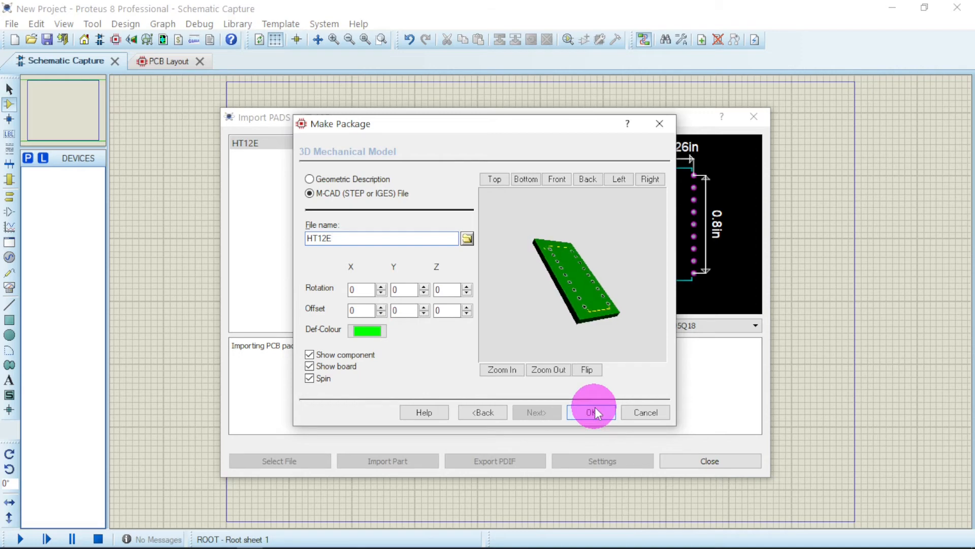
pyautogui.click(591, 412)
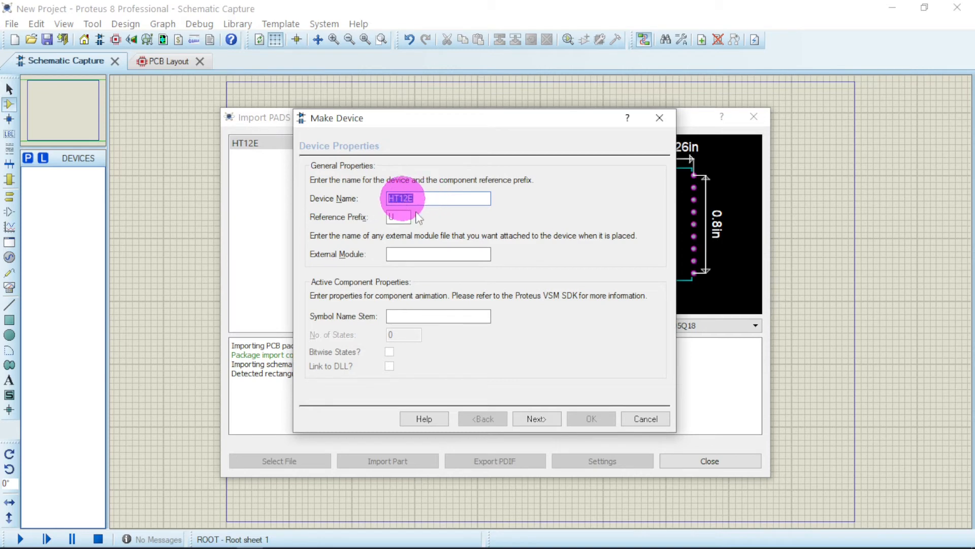
# Step: Complete the Make Device wizard for HT12E with the package property named HT12
pyautogui.click(537, 419)
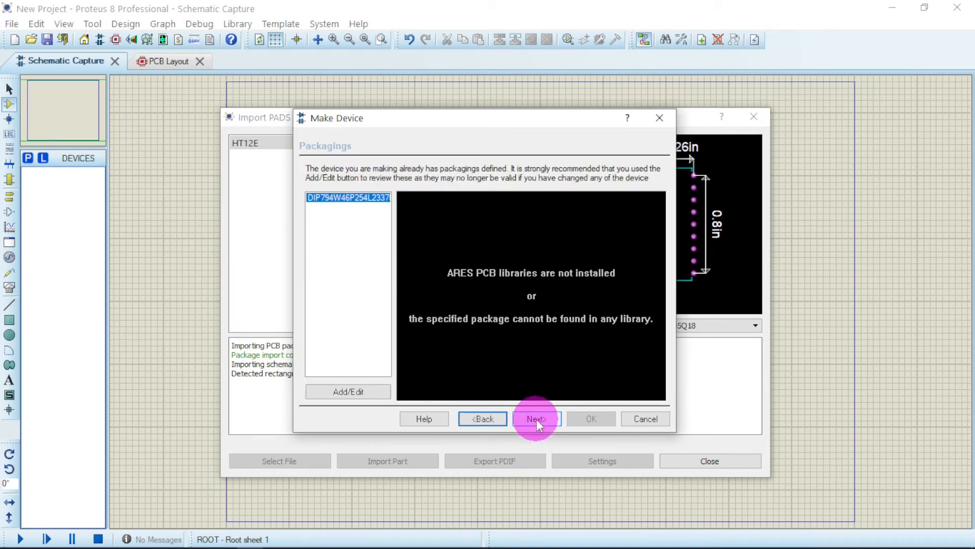
pyautogui.click(537, 418)
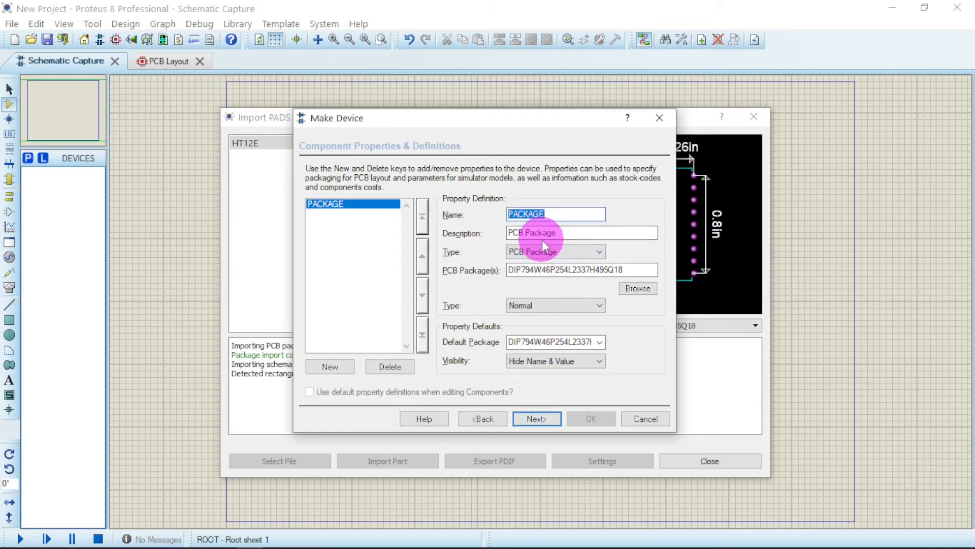
pyautogui.write('HT')
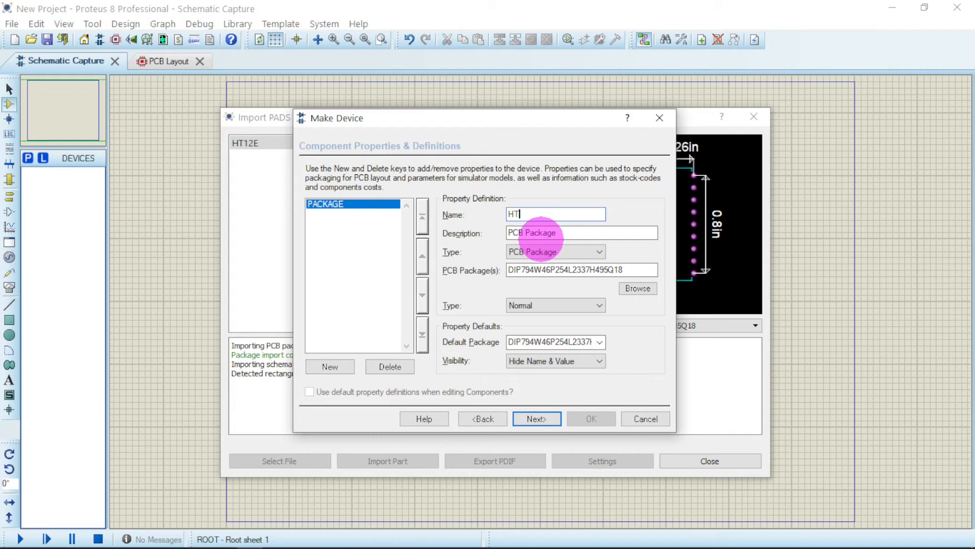
pyautogui.write('12E')
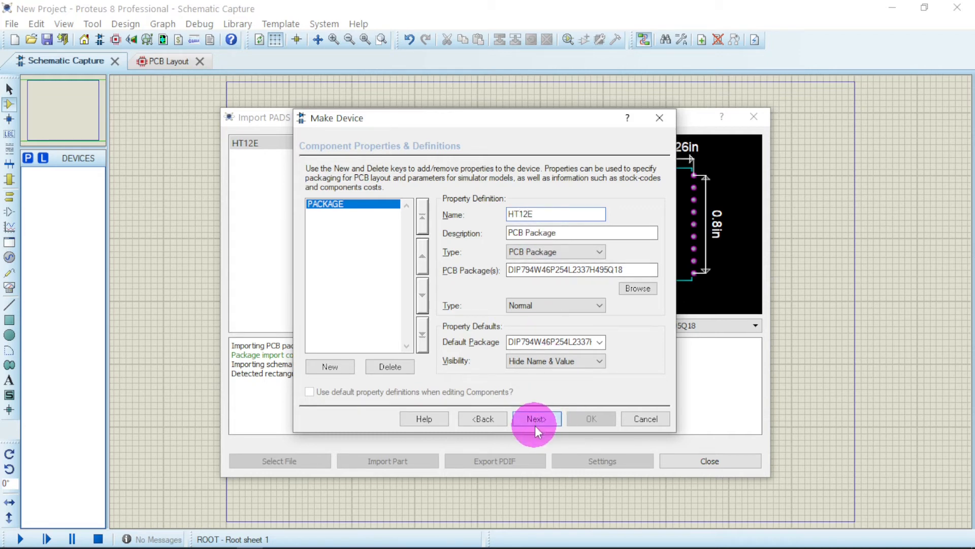
pyautogui.click(536, 418)
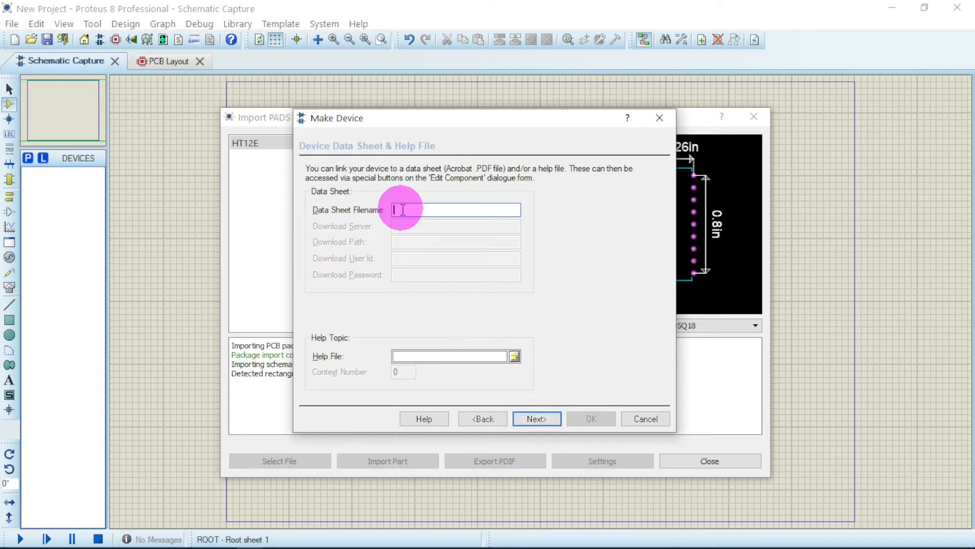
pyautogui.click(537, 419)
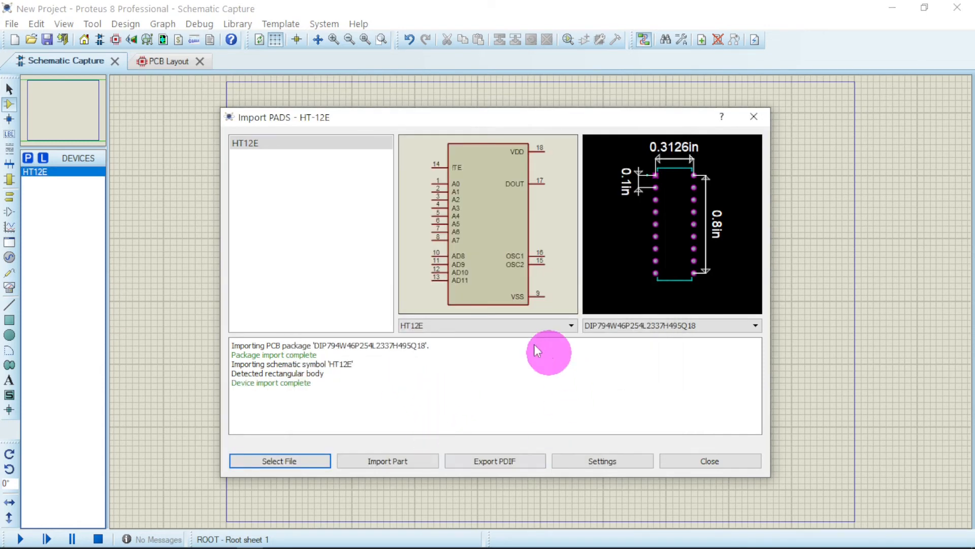
pyautogui.moveTo(257, 390)
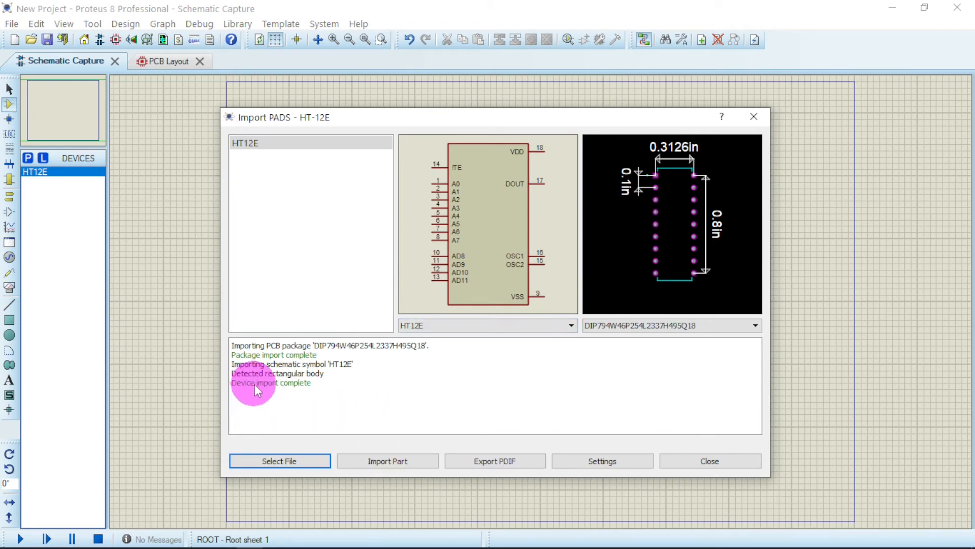
pyautogui.moveTo(312, 404)
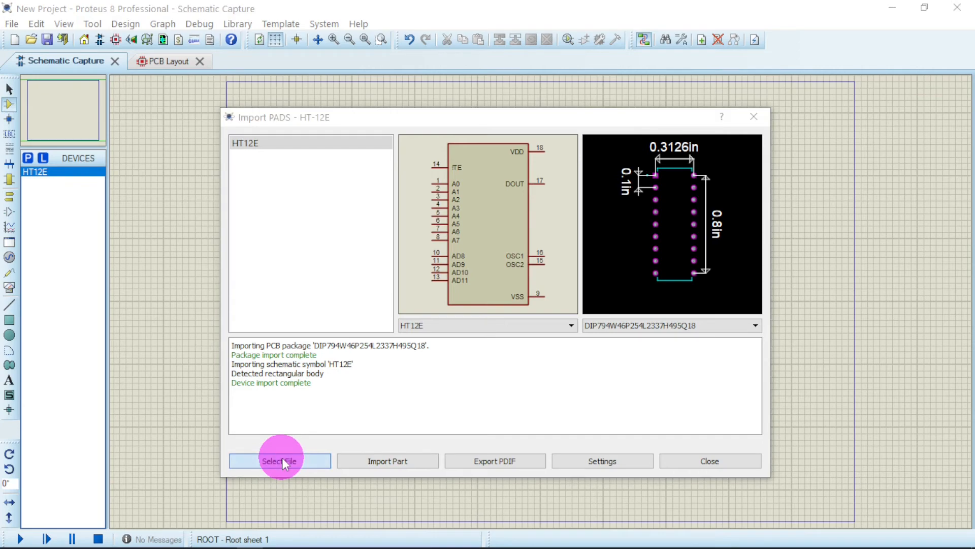
# Step: Load the HT12D.pdif file into the importer for the second part
pyautogui.click(279, 460)
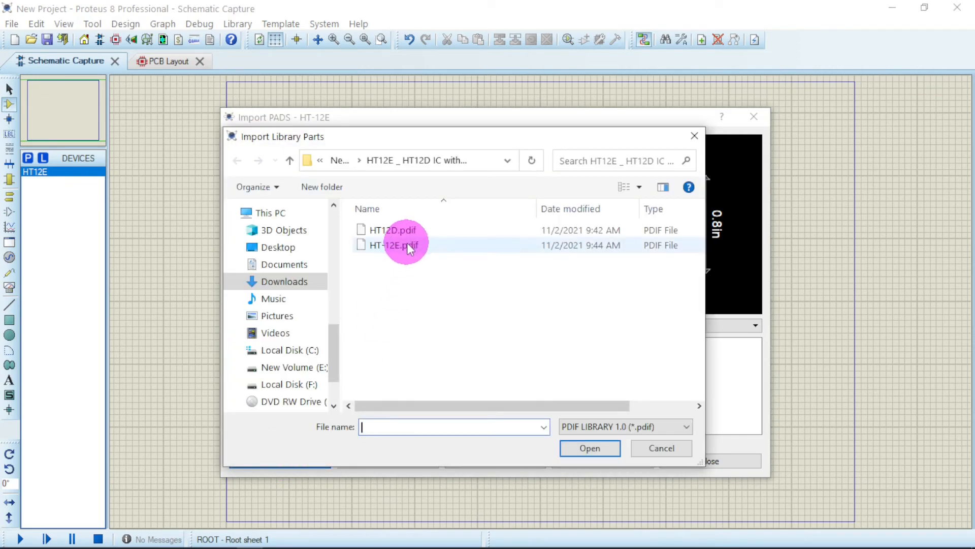
pyautogui.click(393, 230)
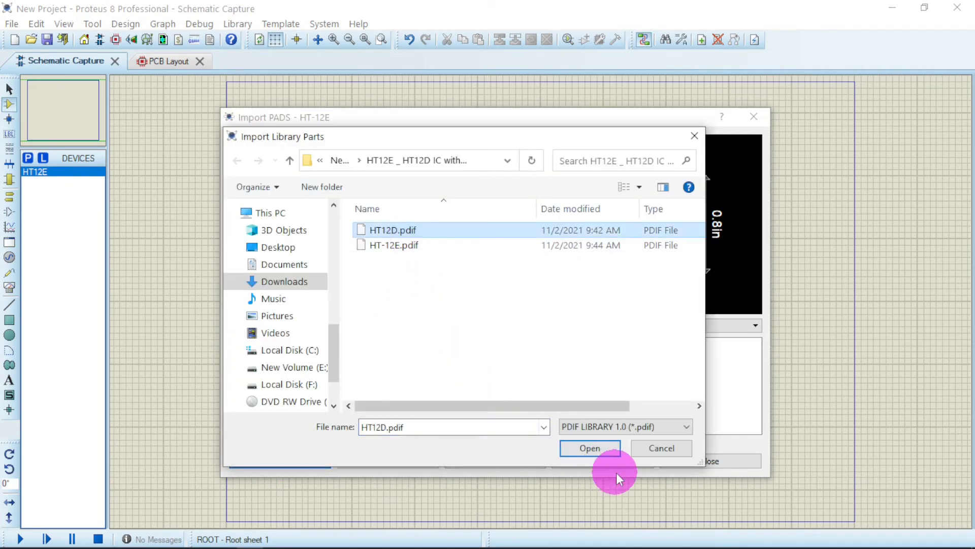
pyautogui.click(590, 448)
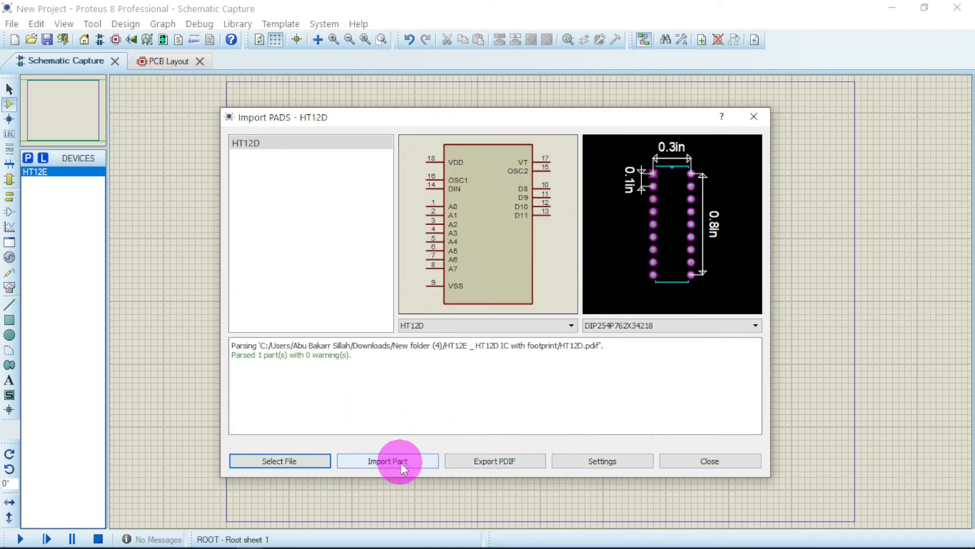
# Step: Start importing the HT12D part and name the new package HT12D
pyautogui.click(388, 461)
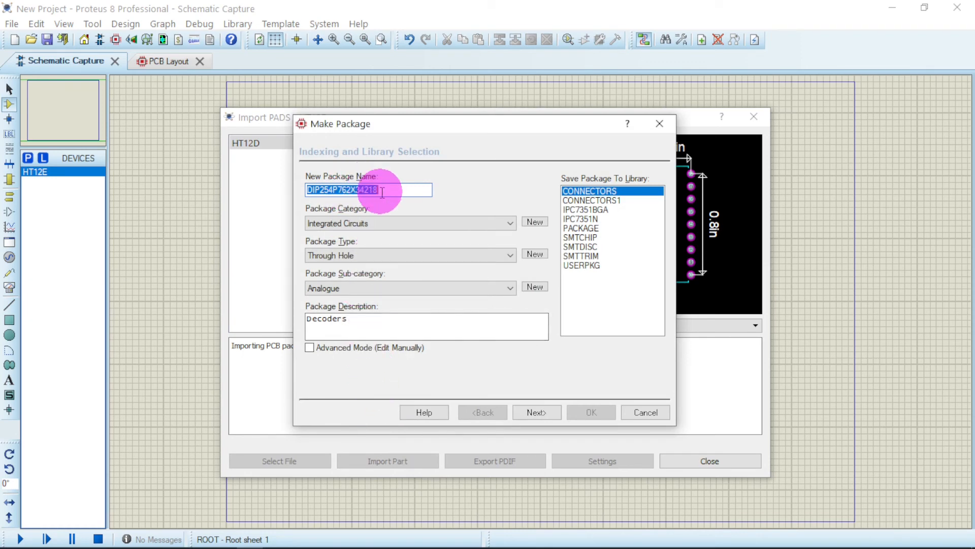
pyautogui.write('H')
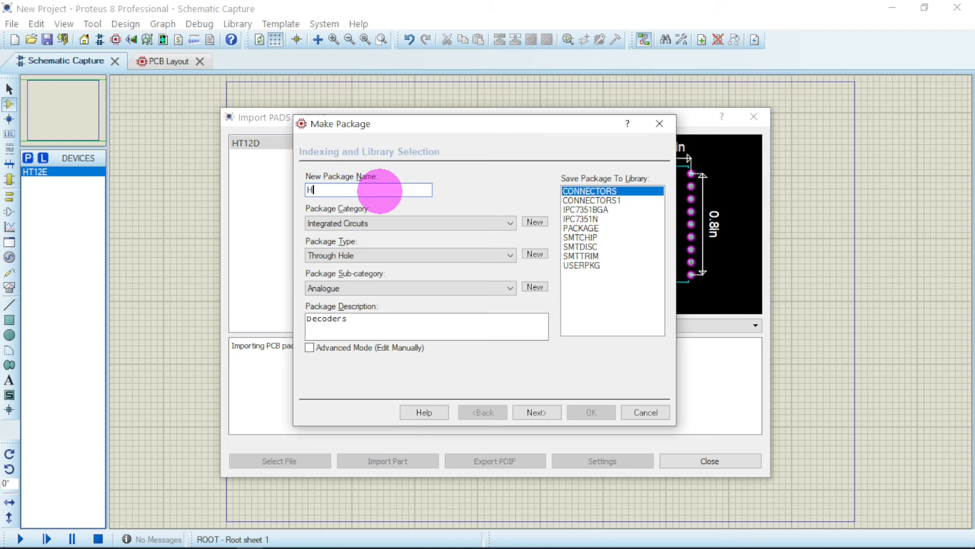
pyautogui.write('T12D')
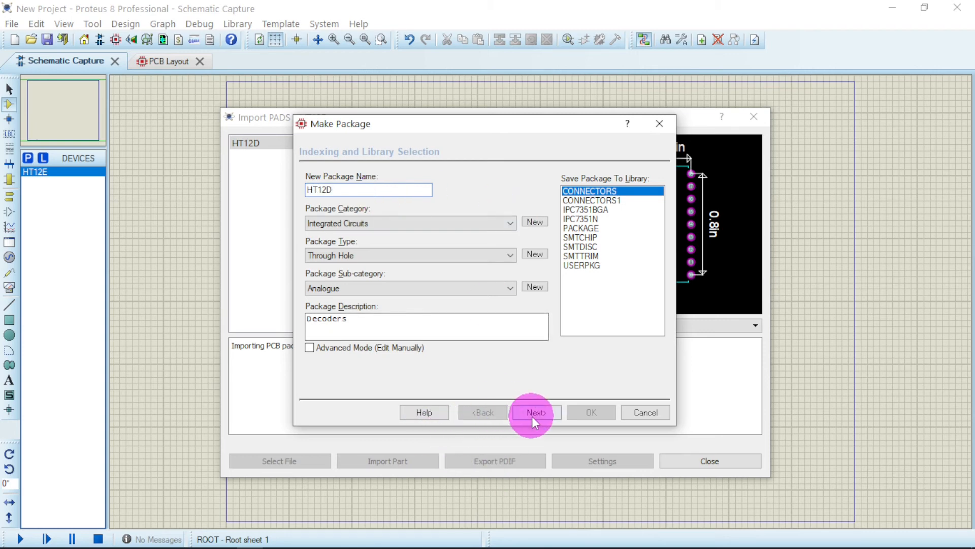
pyautogui.click(536, 412)
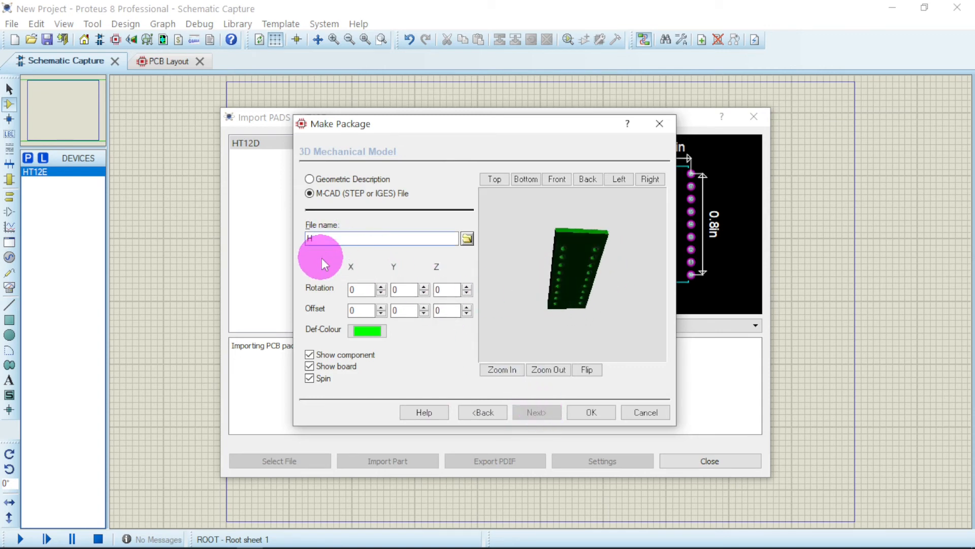
# Step: Set the package's 3D M-CAD file name to HT12D and finish the package
pyautogui.write('t')
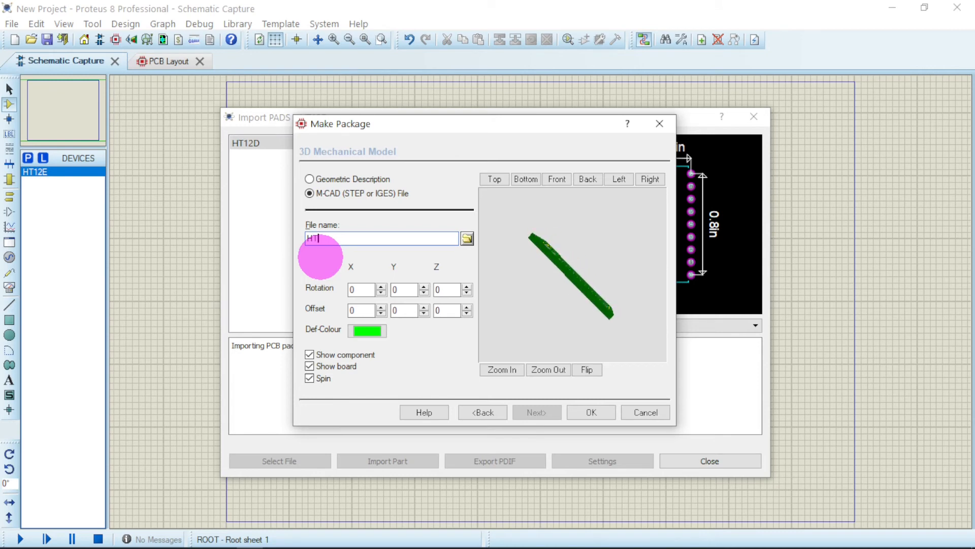
pyautogui.write('12D')
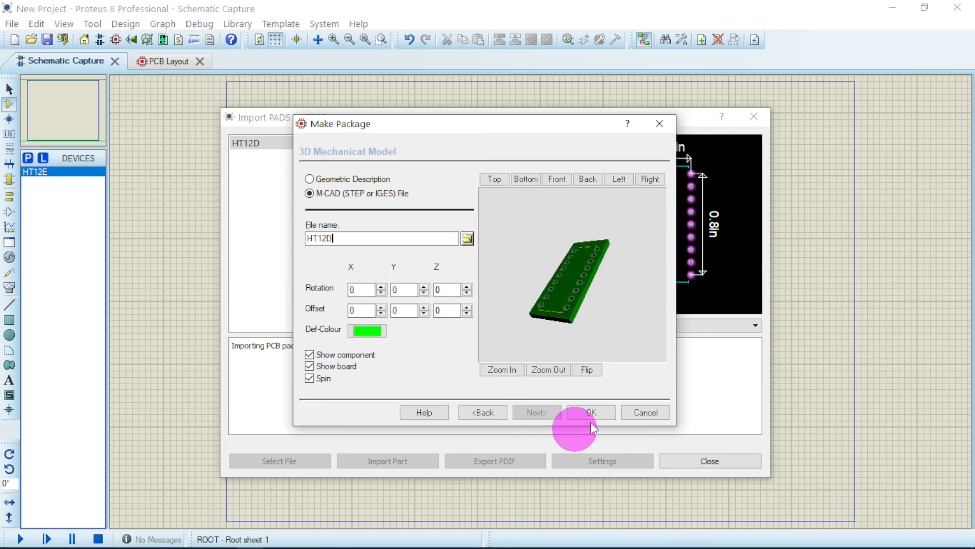
pyautogui.click(591, 412)
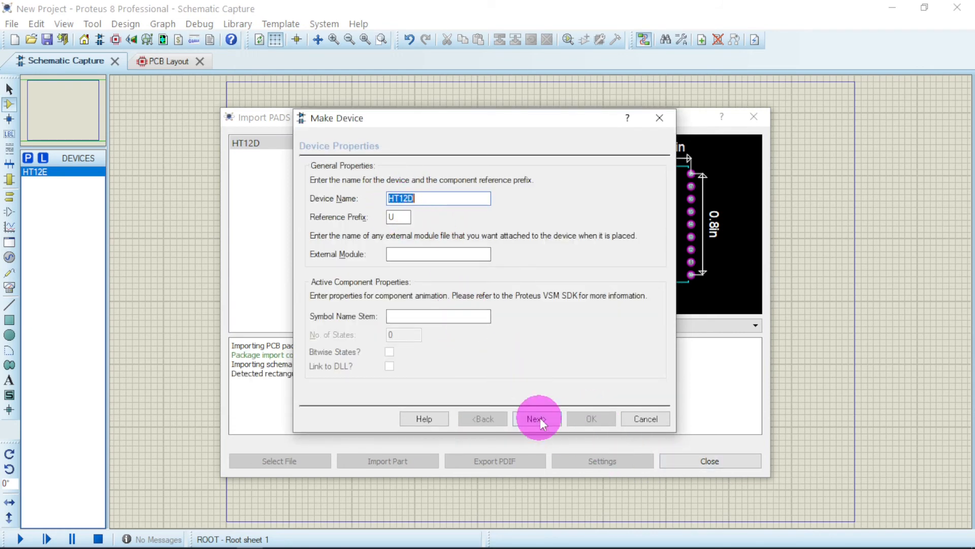
# Step: Accept the HT12D device name, packaging and defaults, then save it to the library
pyautogui.click(536, 419)
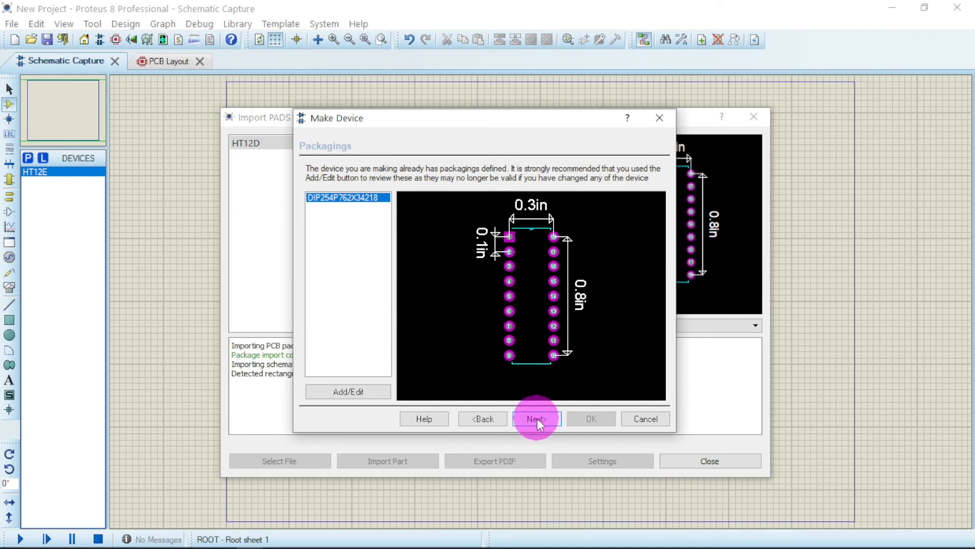
pyautogui.click(536, 419)
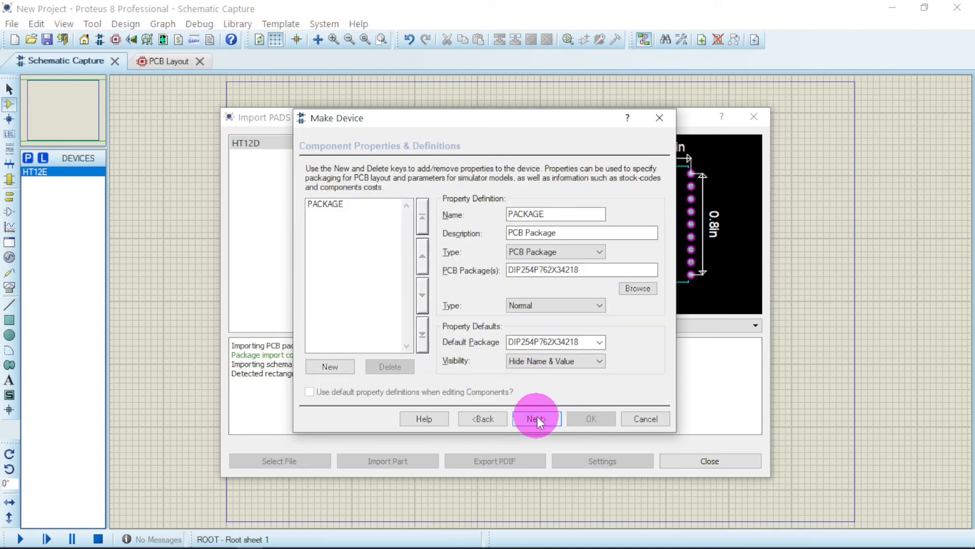
pyautogui.click(537, 419)
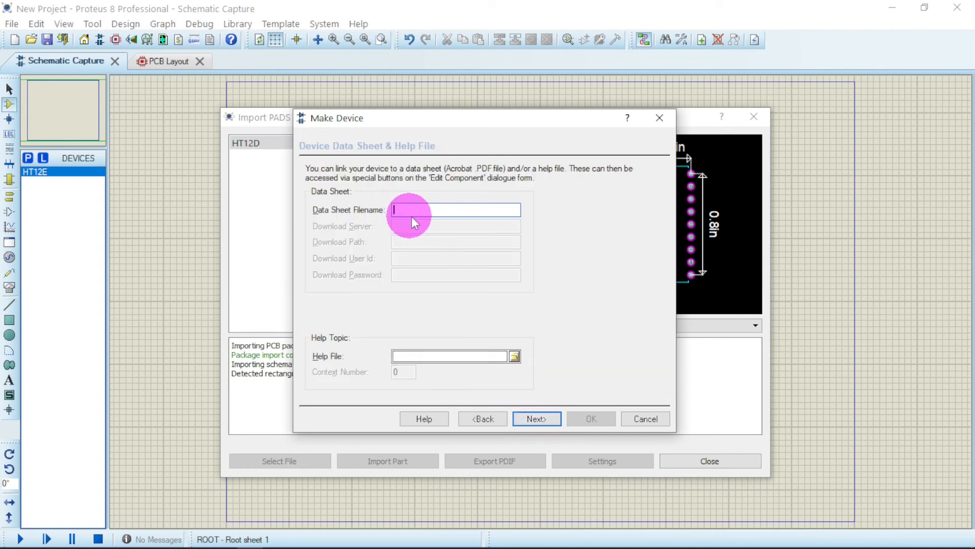
pyautogui.click(537, 418)
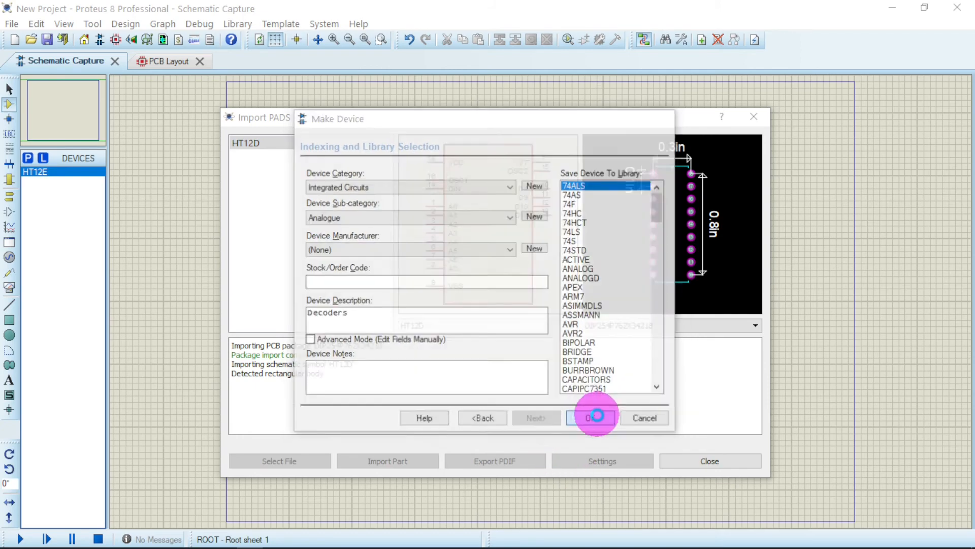
pyautogui.click(593, 417)
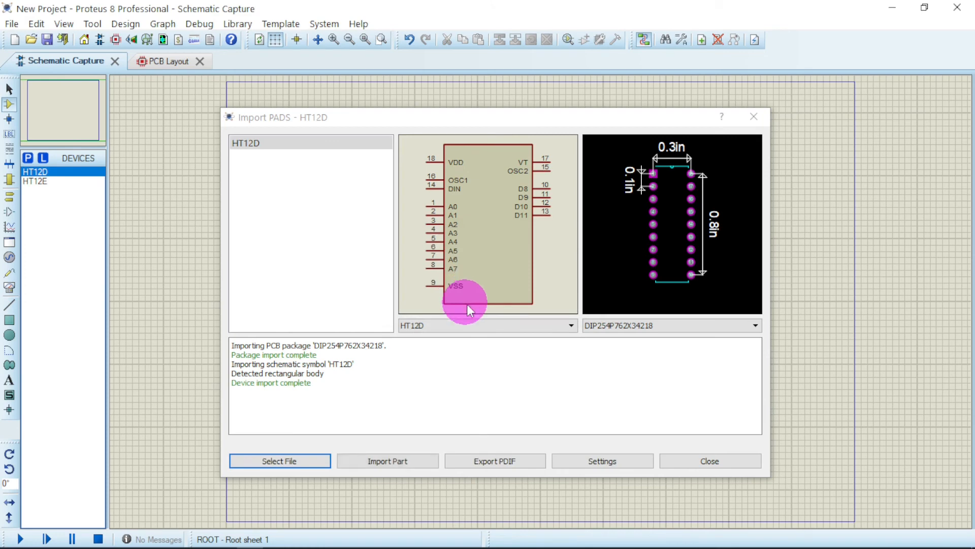
pyautogui.moveTo(255, 391)
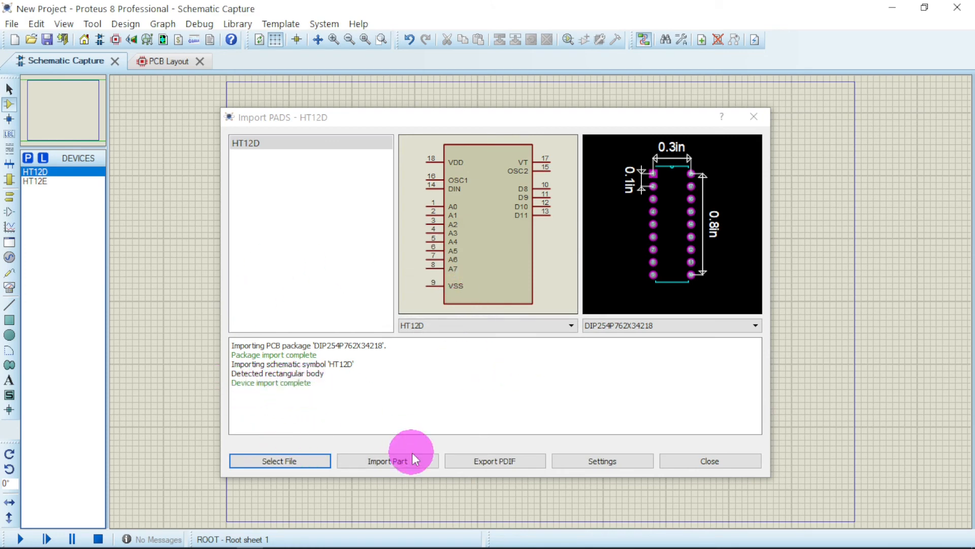
# Step: Place HT12D and HT12E on the schematic sheet and zoom to both chips
pyautogui.click(388, 461)
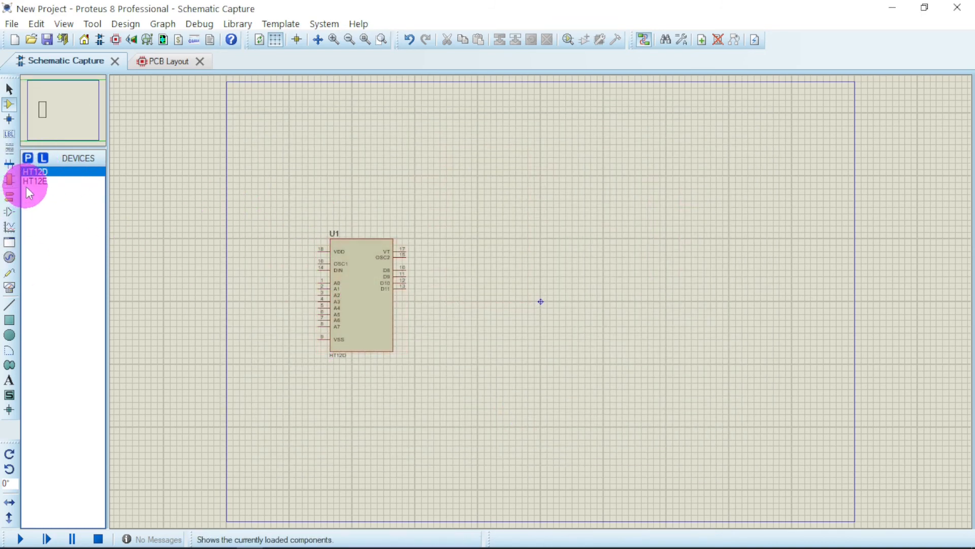
pyautogui.click(541, 302)
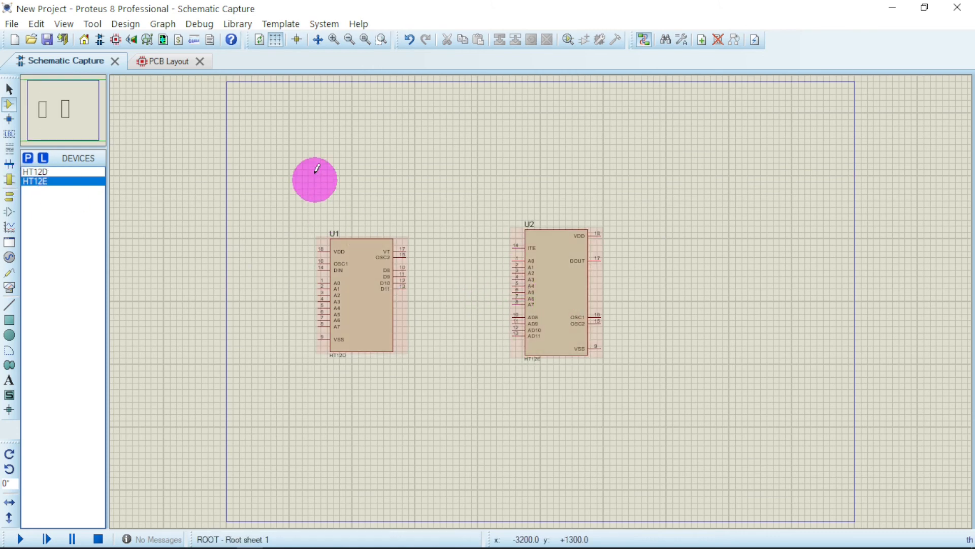
pyautogui.moveTo(292, 182)
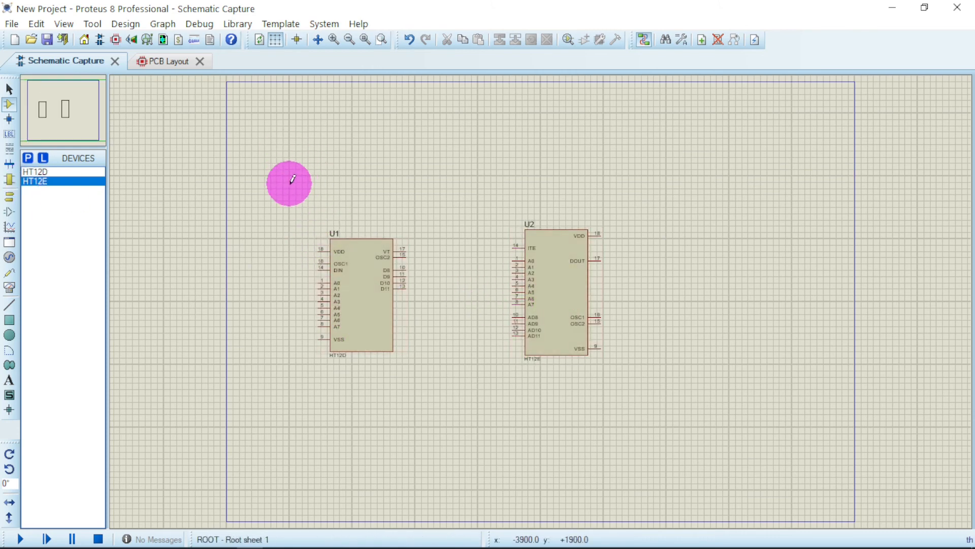
pyautogui.moveTo(289, 184); pyautogui.dragTo(653, 399)
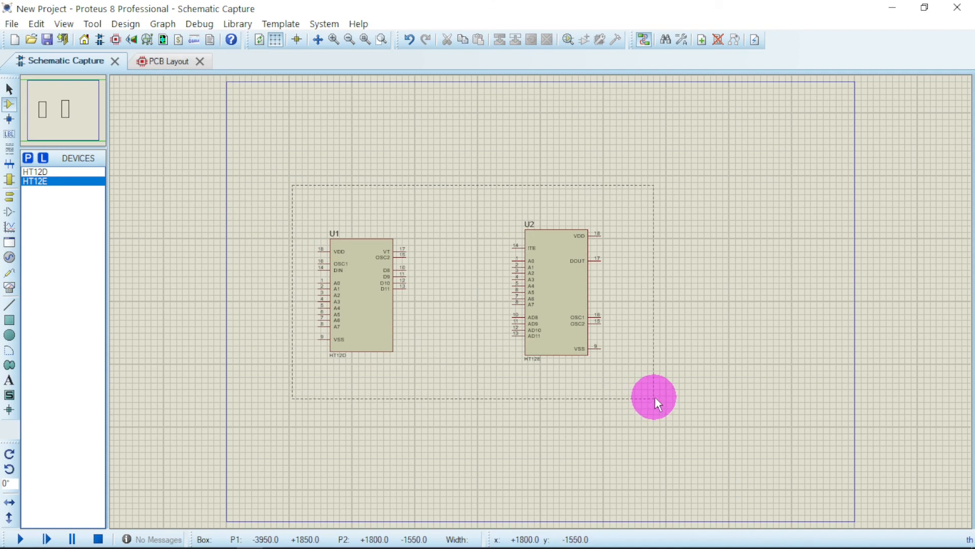
# Step: Adjust the view and bring up the Pick Devices search
pyautogui.click(277, 39)
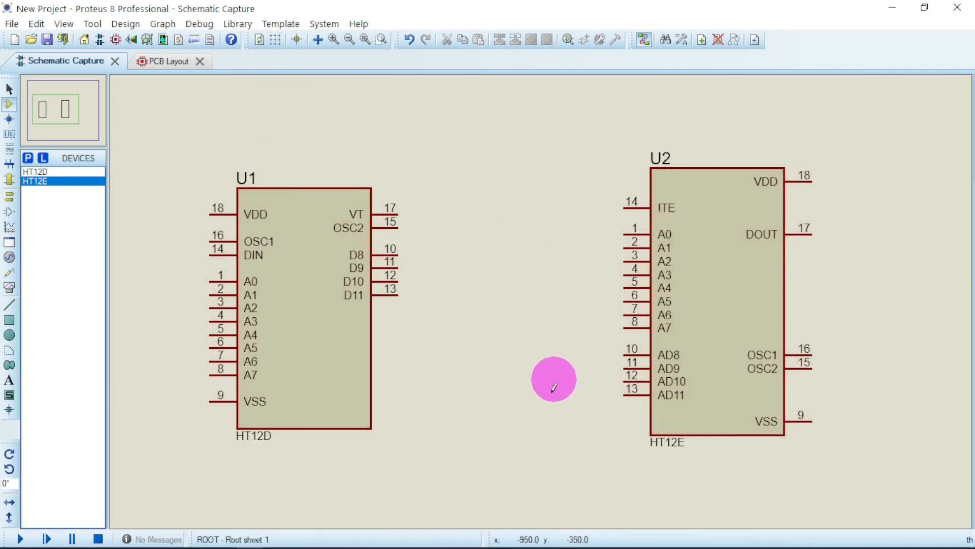
pyautogui.moveTo(253, 475)
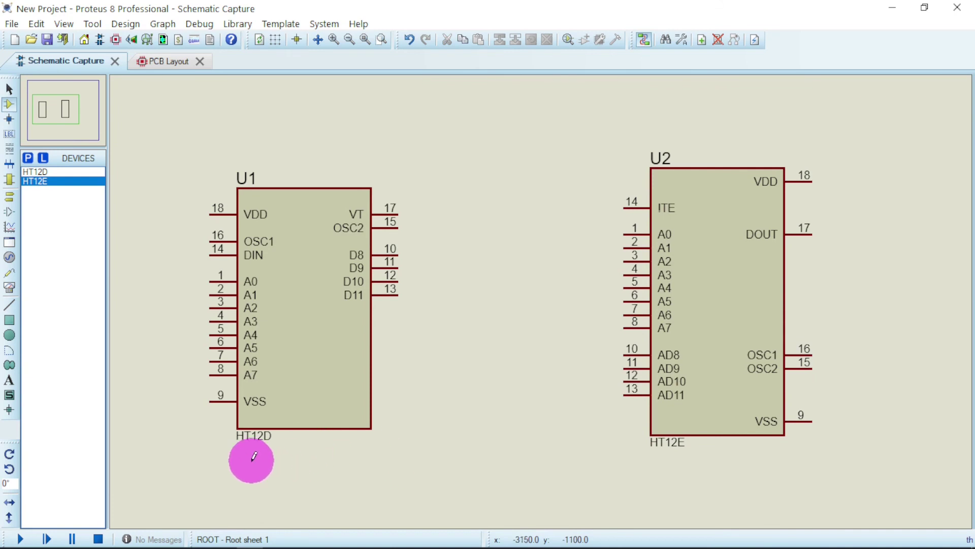
pyautogui.click(253, 451)
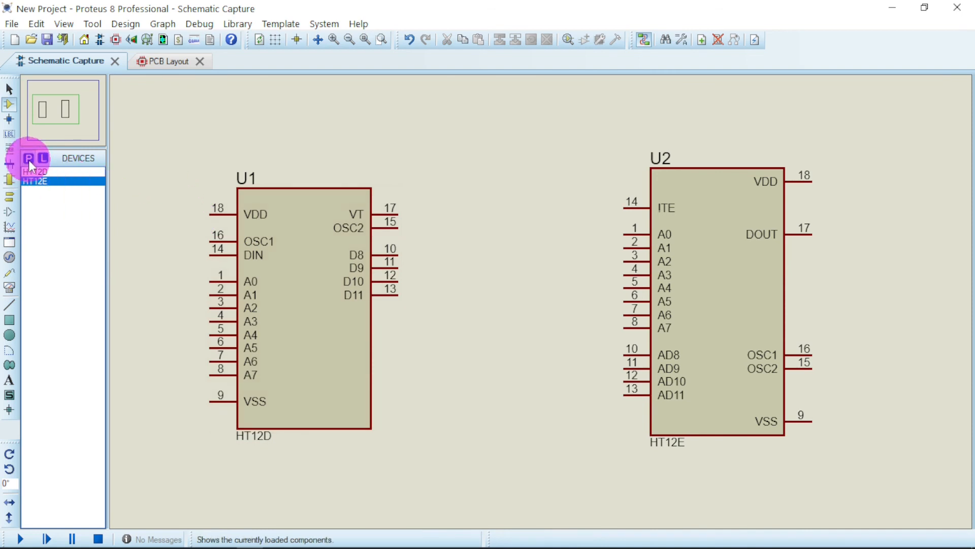
pyautogui.click(29, 158)
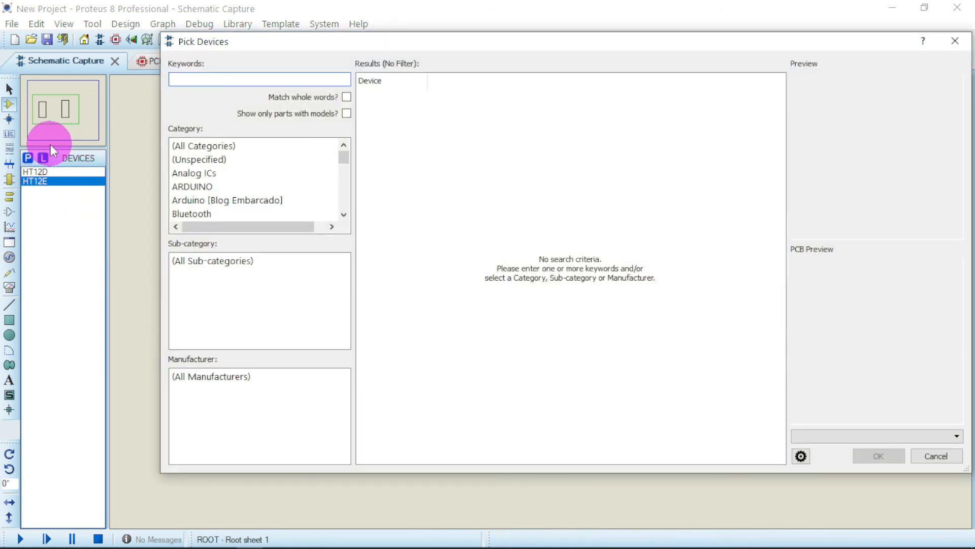
# Step: Search Pick Devices for 'ht' and preview HT12D and HT12E in the results
pyautogui.write('ht12')
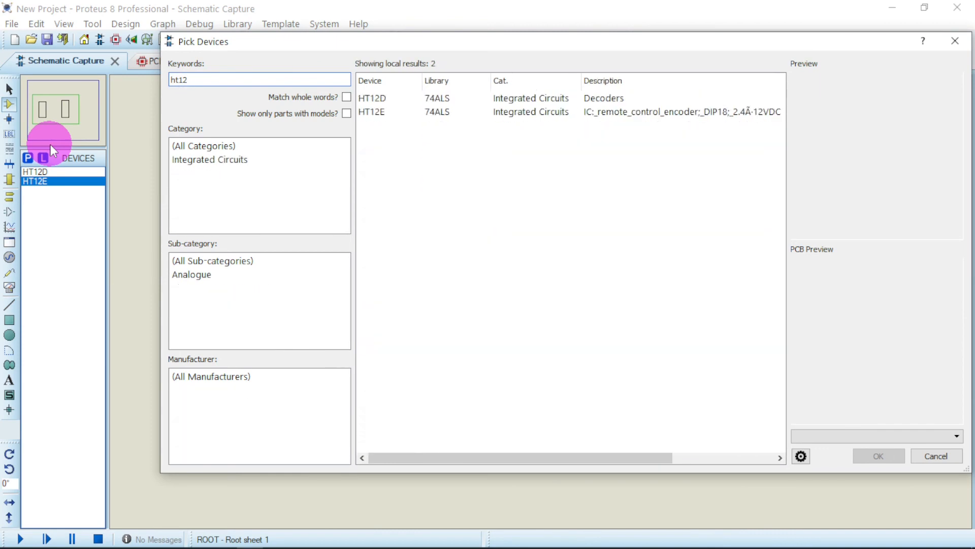
pyautogui.click(372, 97)
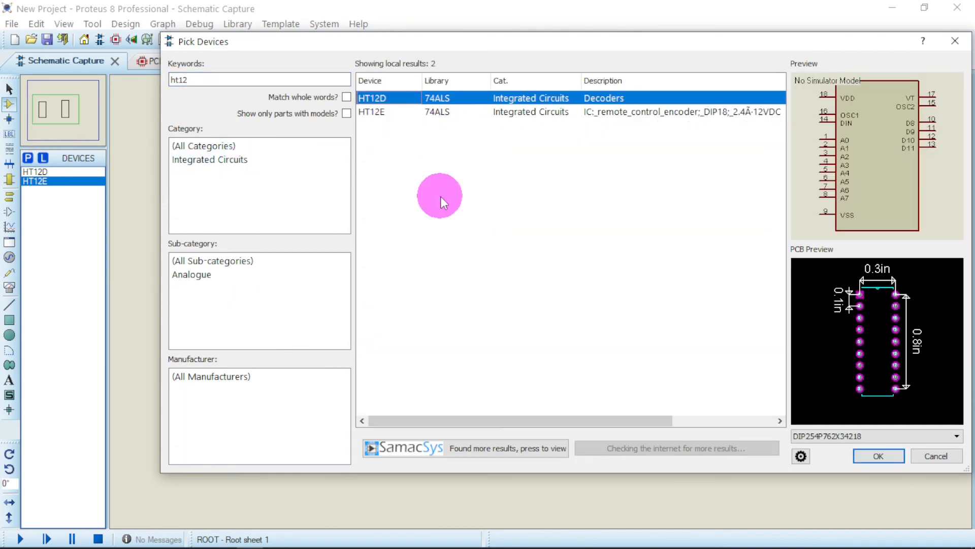
pyautogui.click(372, 112)
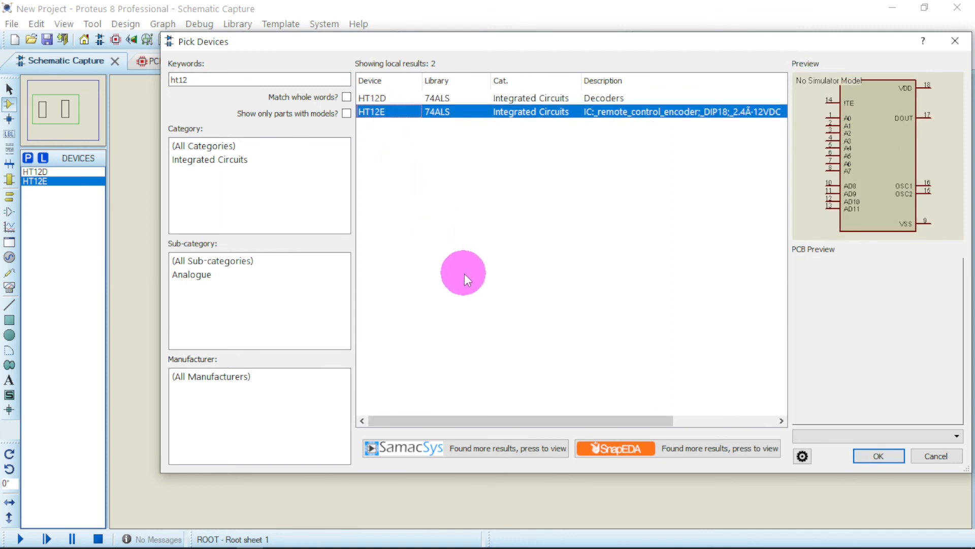
pyautogui.moveTo(498, 270)
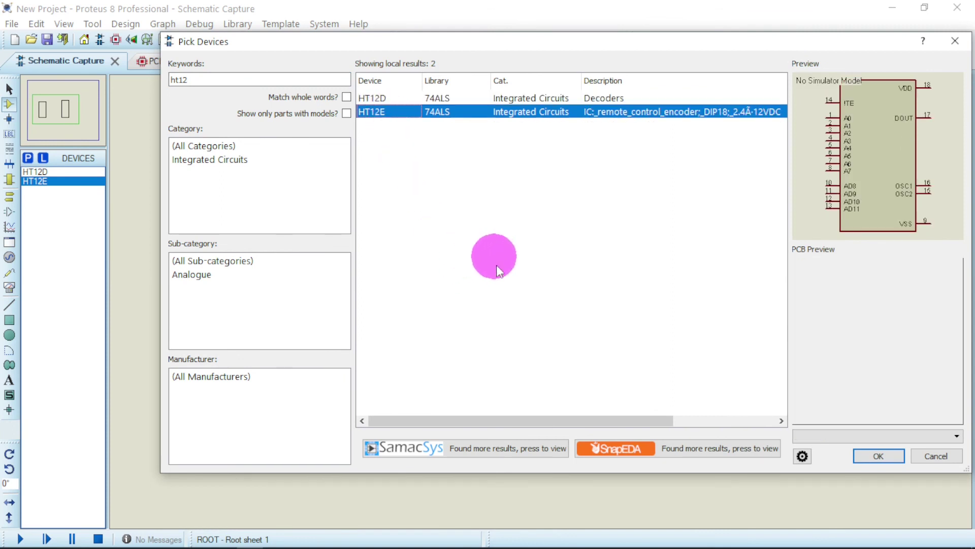
pyautogui.moveTo(515, 290)
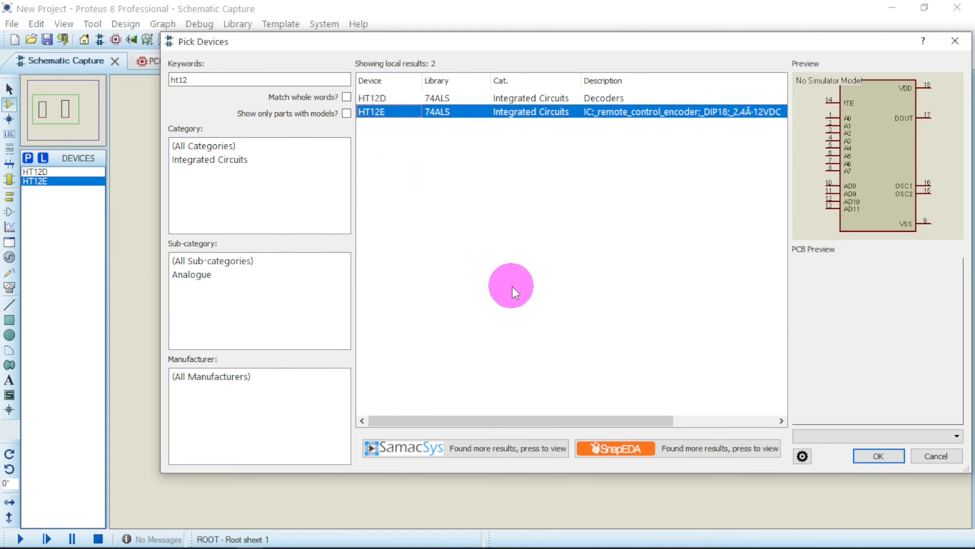